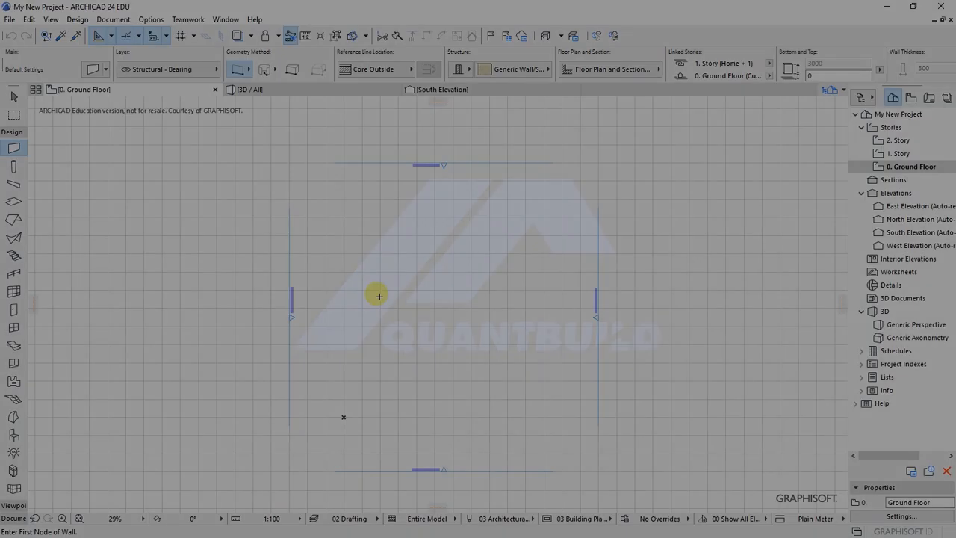
mouse_move(337, 241)
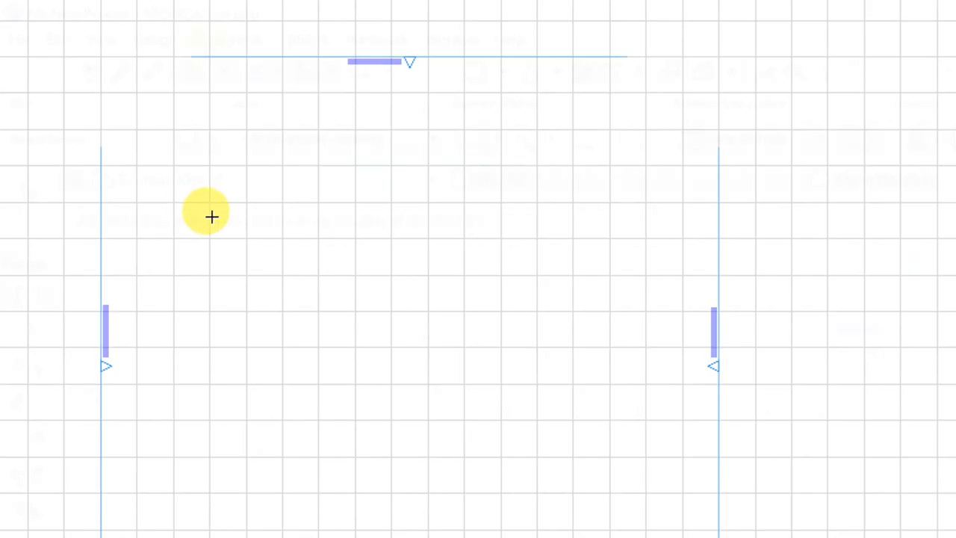
Bring up the Project Location dialog from Options > Project Preferences
click(302, 39)
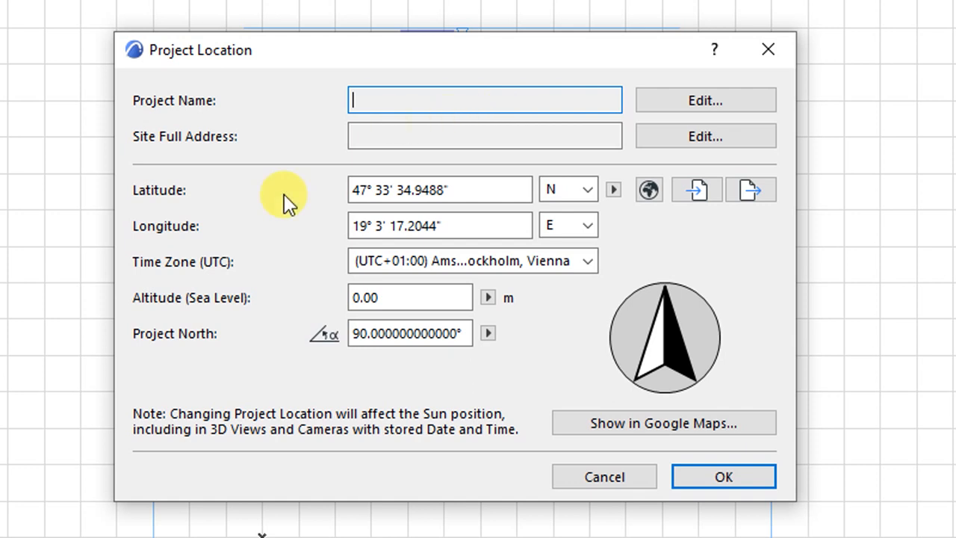
mouse_move(201, 122)
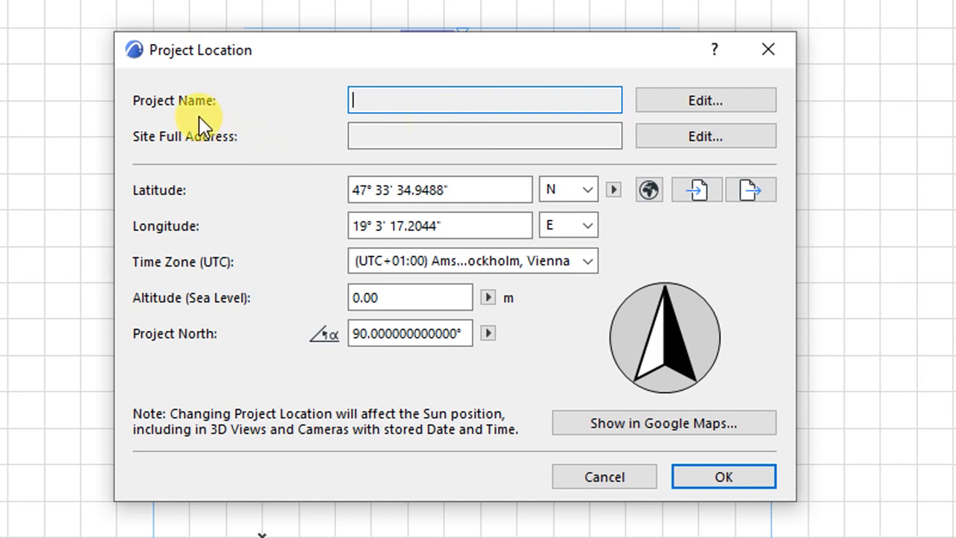
mouse_move(212, 119)
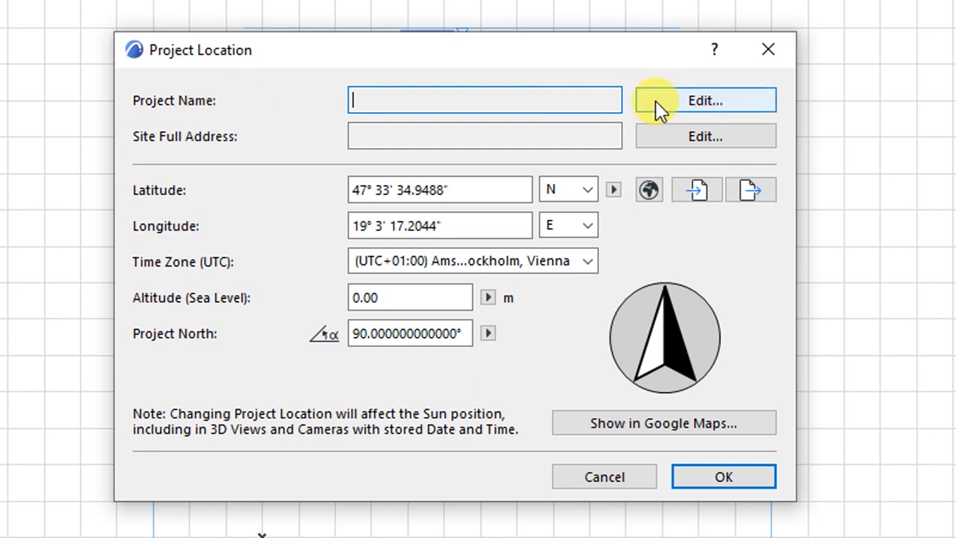
Enter 'PROPOSED RESIDENTIAL HOUSE FOR MR X' as the Project Name in Project Info
click(705, 100)
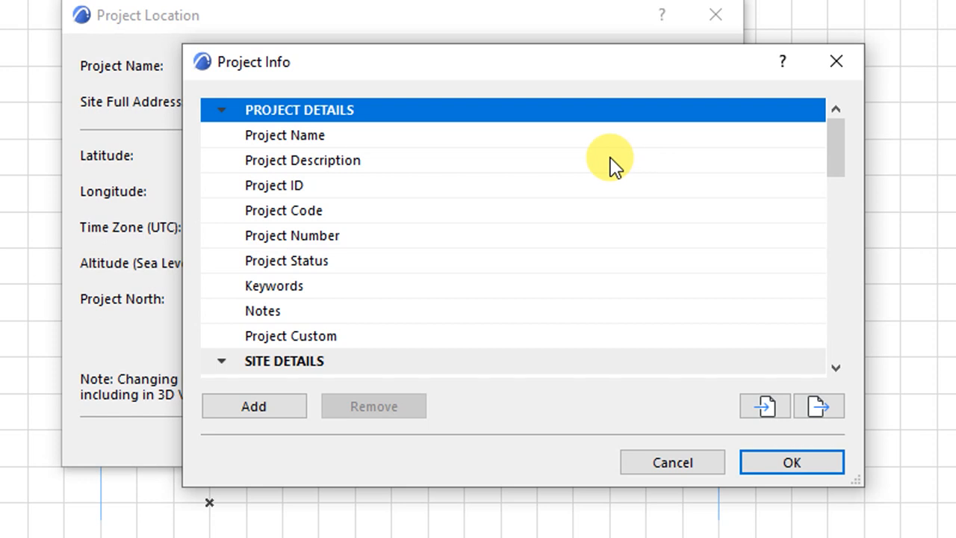
mouse_move(276, 146)
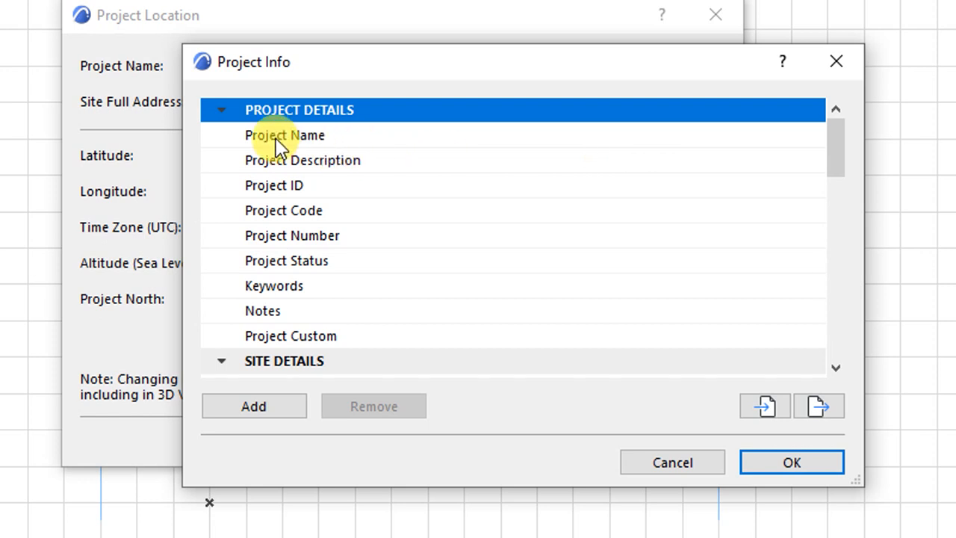
click(284, 135)
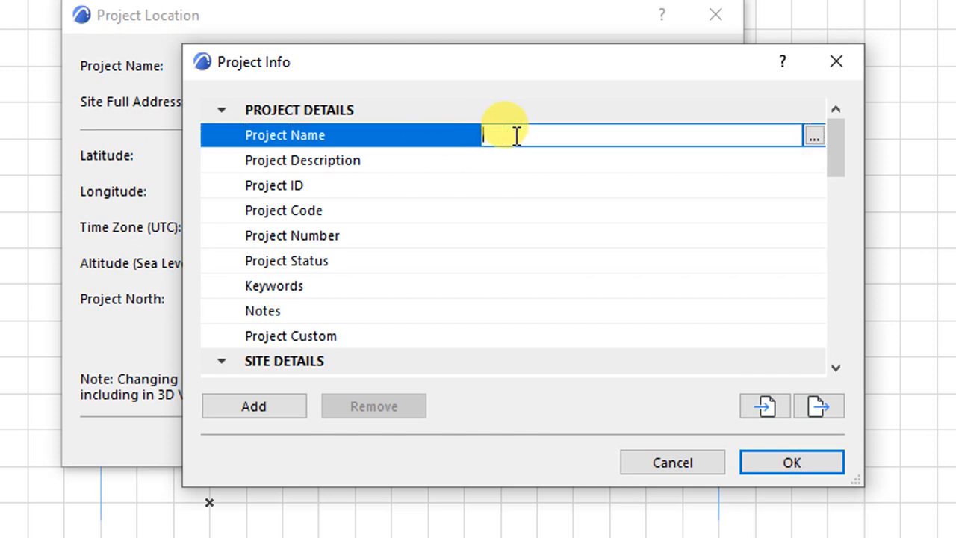
text(p)
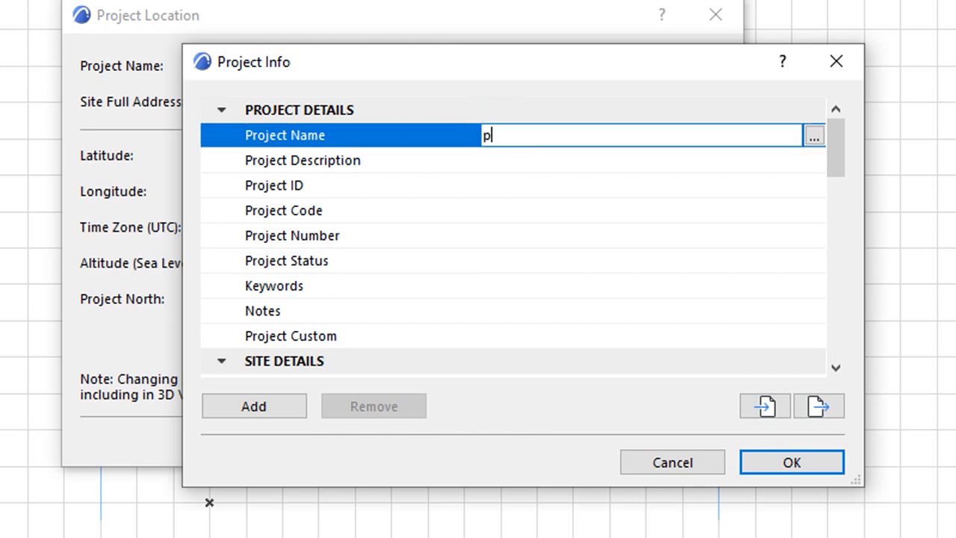
key(Backspace)
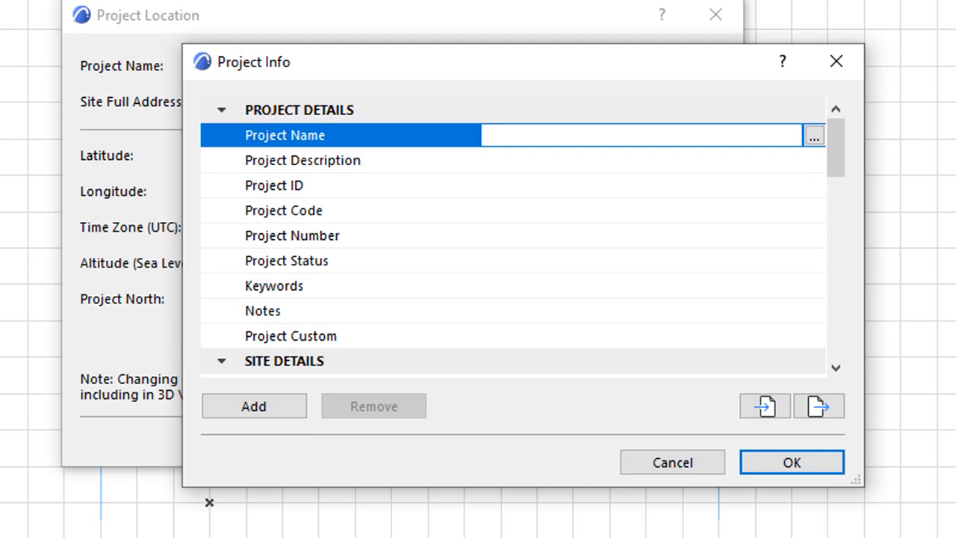
text(PROPOSED)
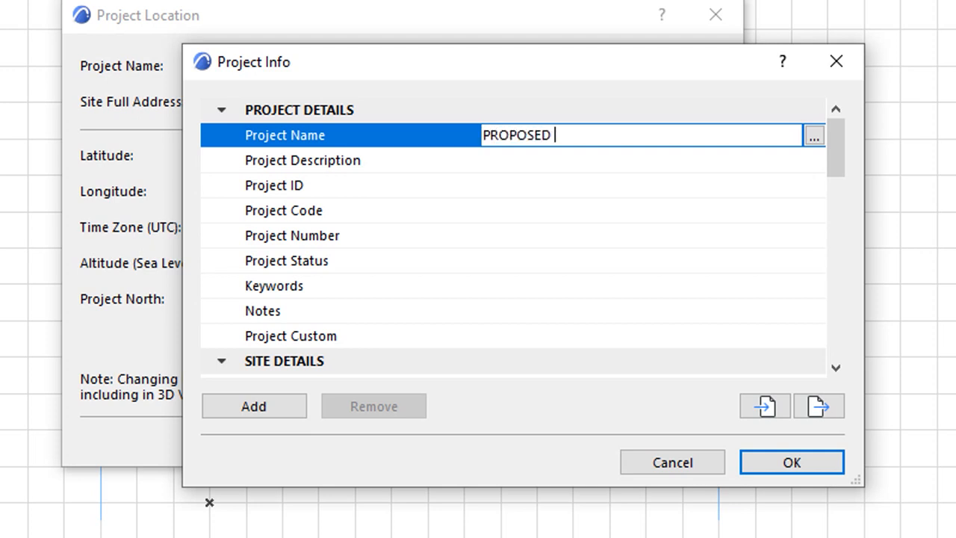
text(RESIDENTIAL HOUSE FOR M)
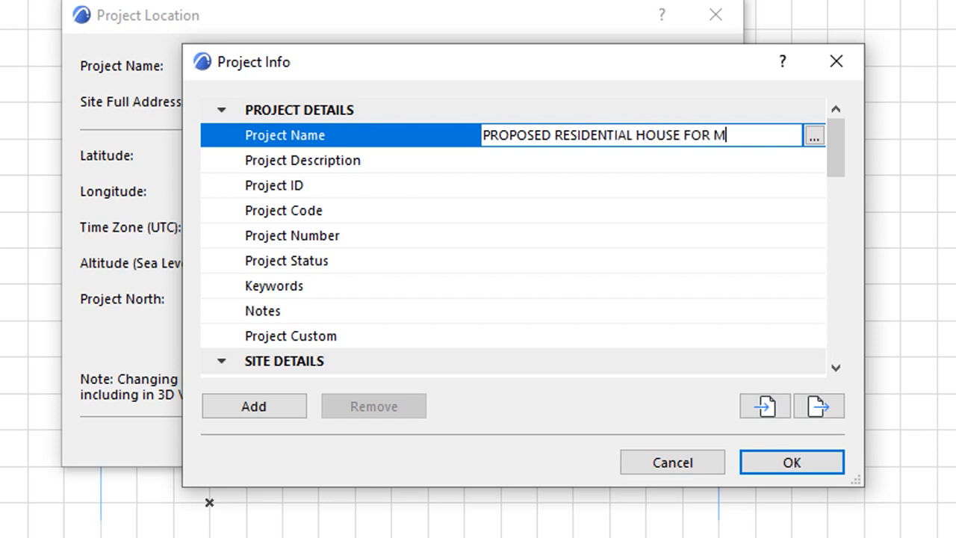
text(R X)
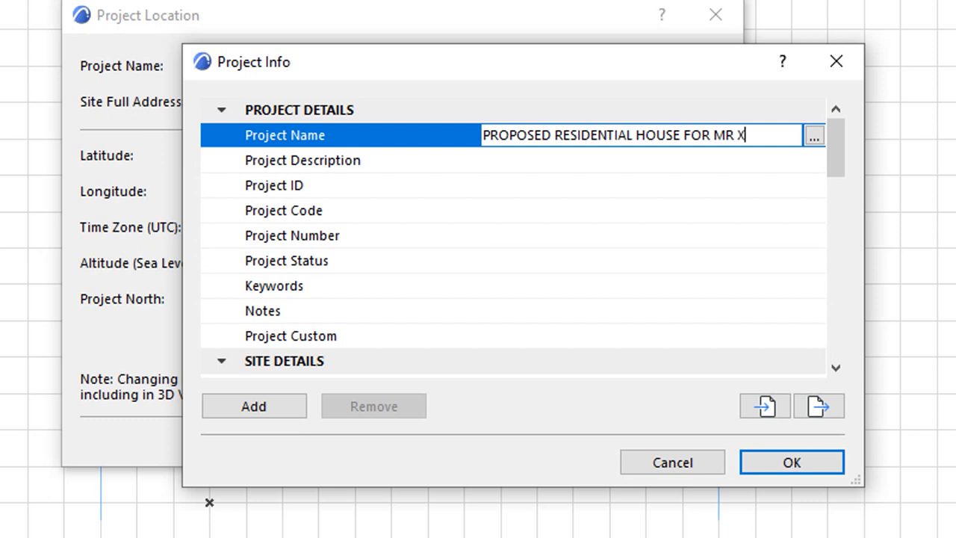
mouse_move(436, 162)
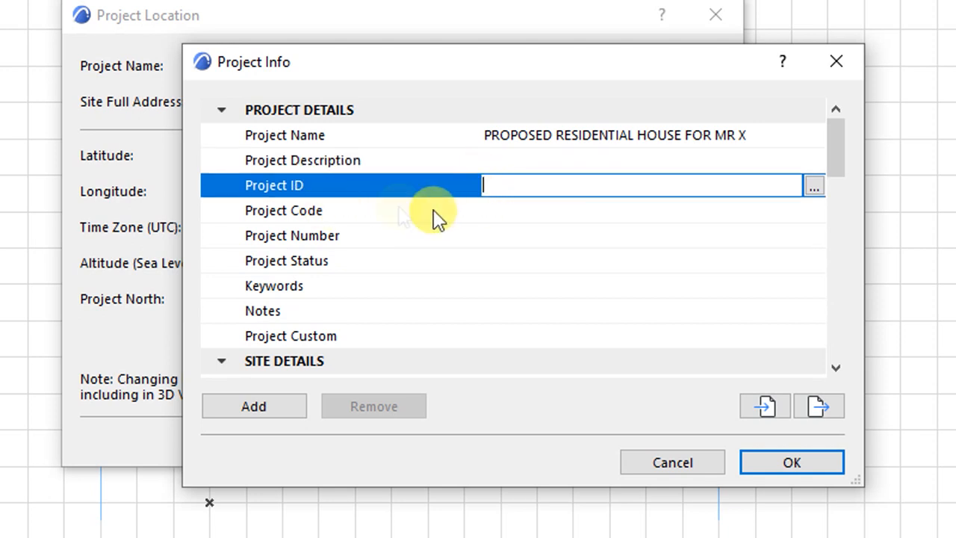
Enter 001 in the project number/code field of Project Info
click(293, 236)
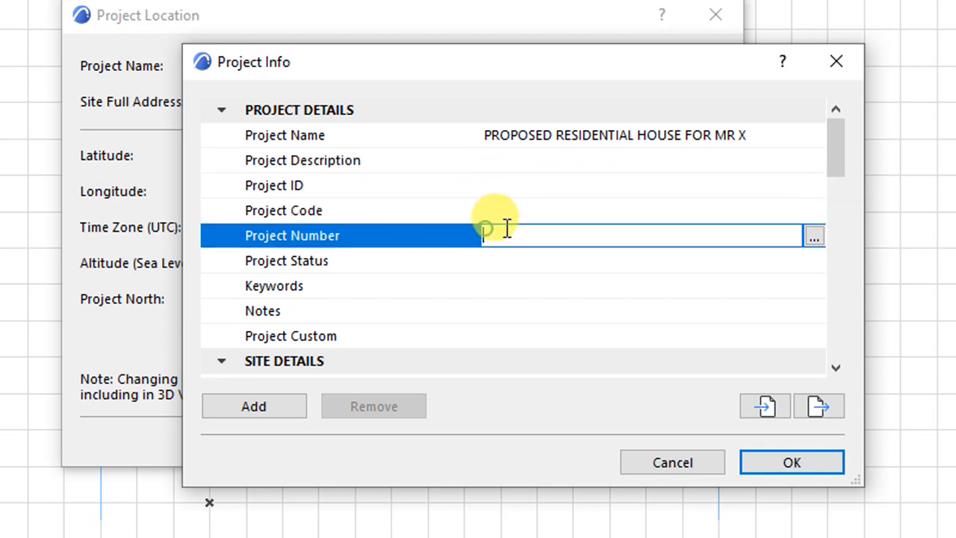
click(283, 209)
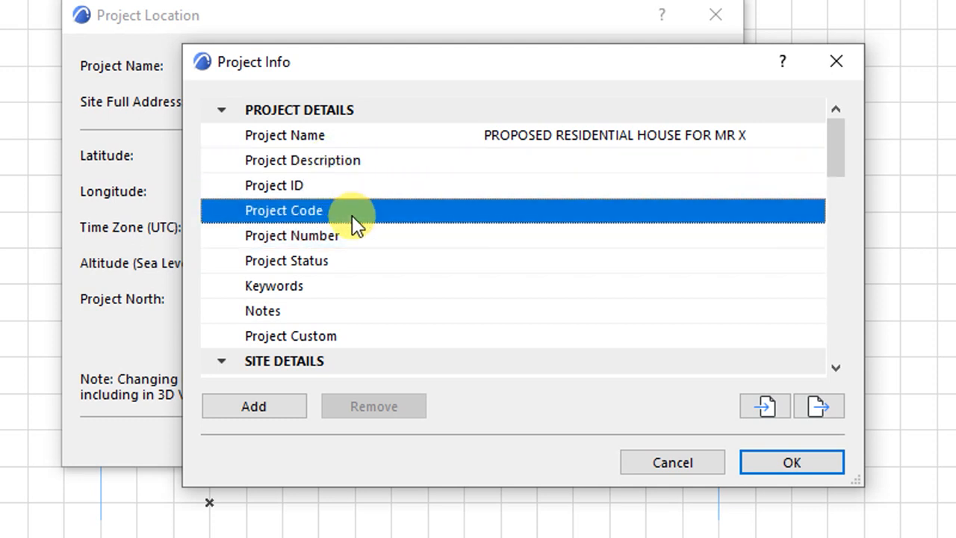
click(275, 185)
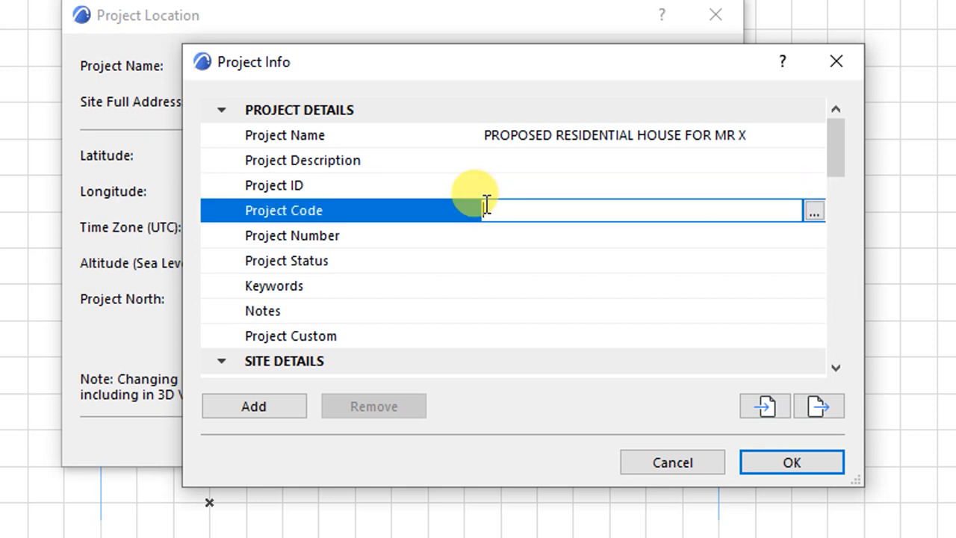
mouse_move(490, 231)
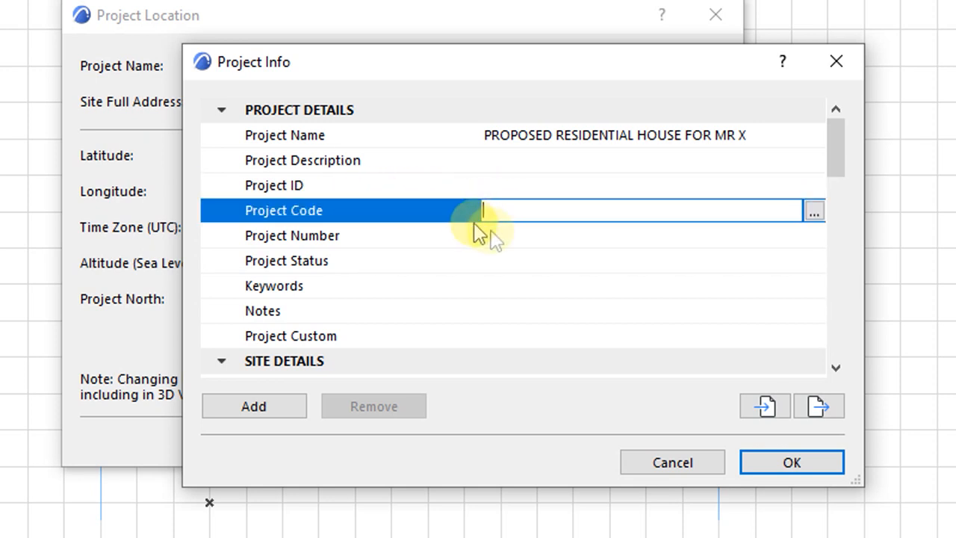
mouse_move(493, 239)
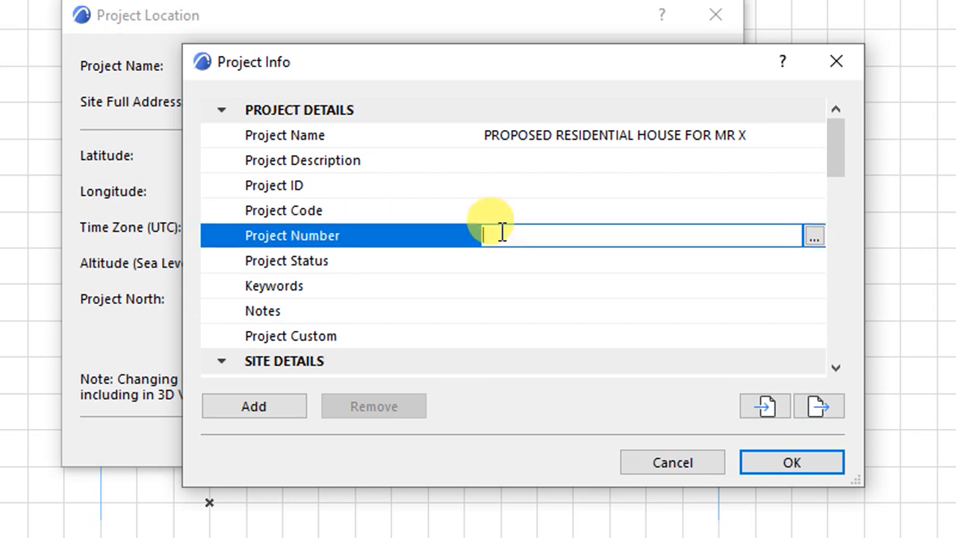
text(001)
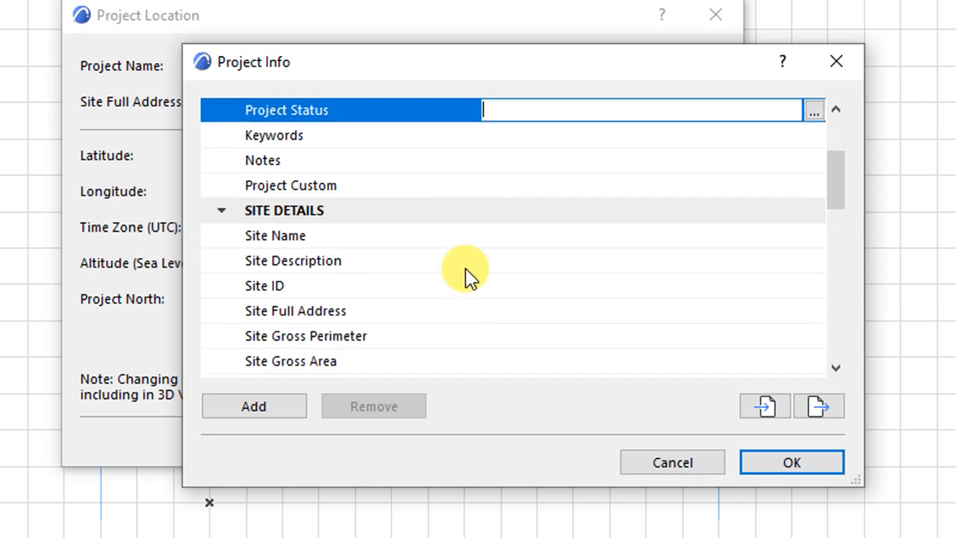
scroll(down, 3)
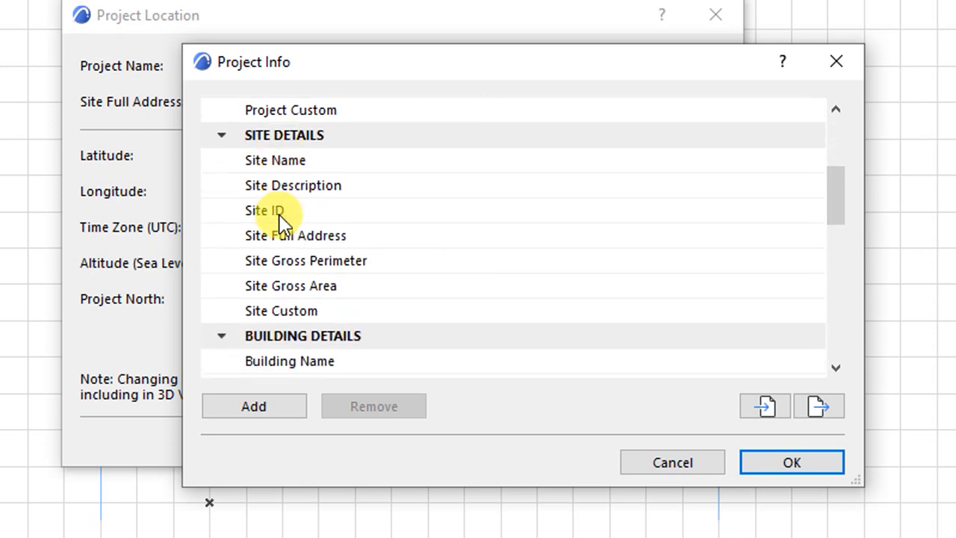
mouse_move(299, 160)
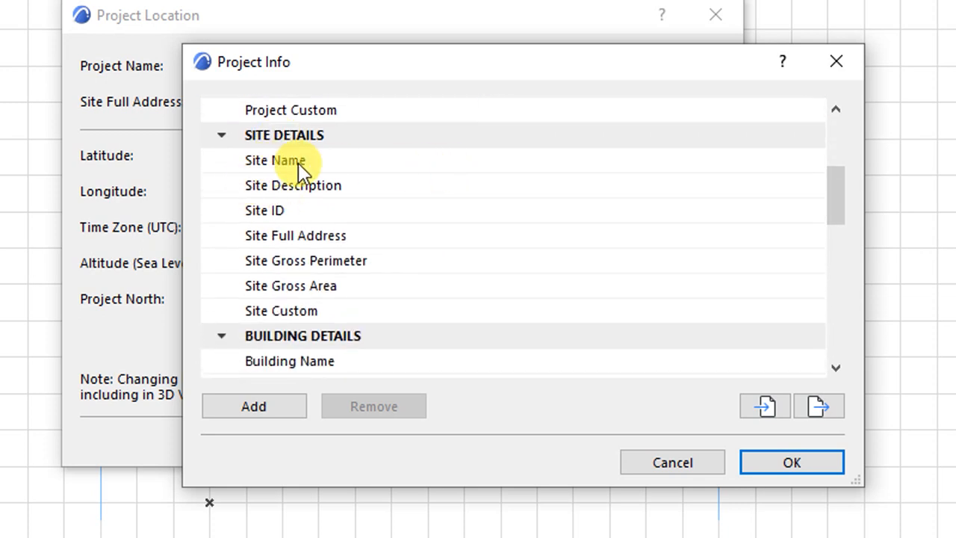
click(274, 159)
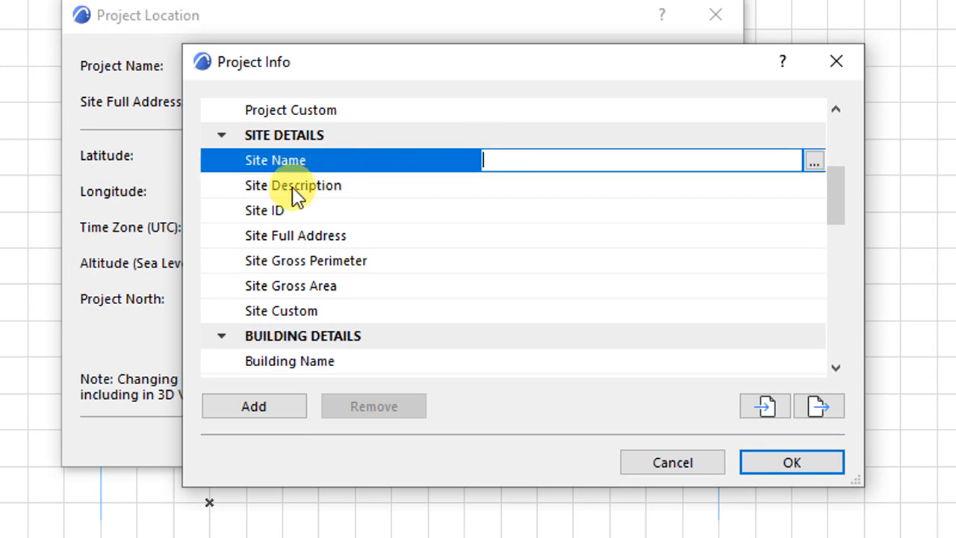
mouse_move(299, 216)
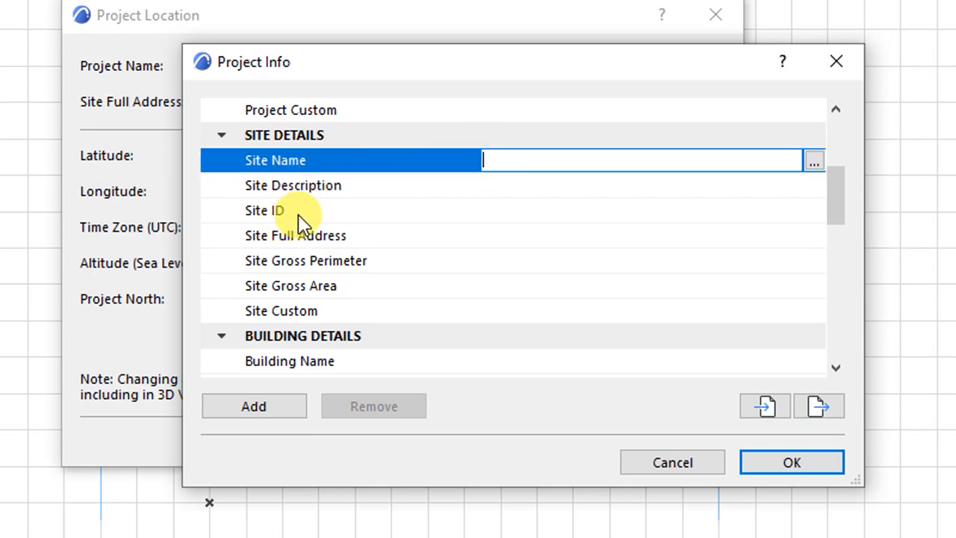
scroll(down, 3)
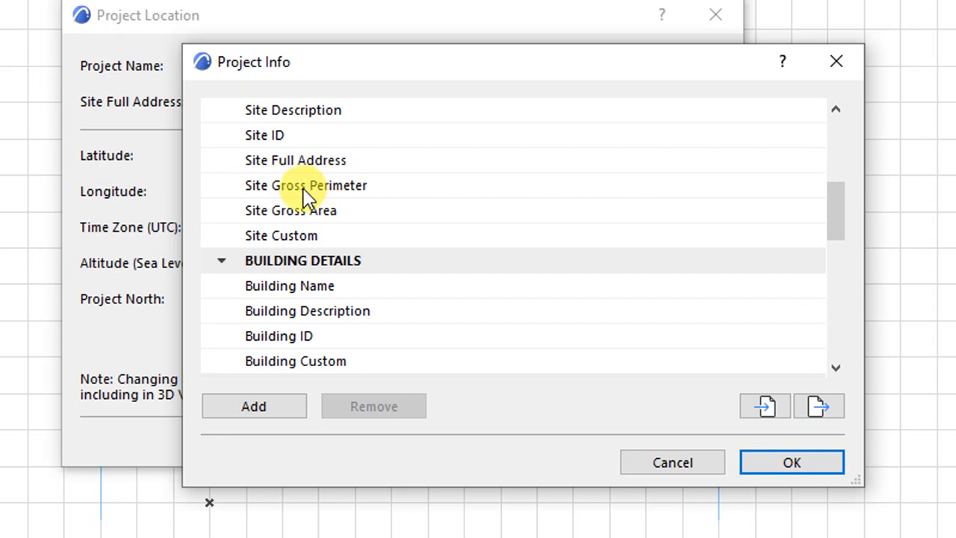
mouse_move(409, 192)
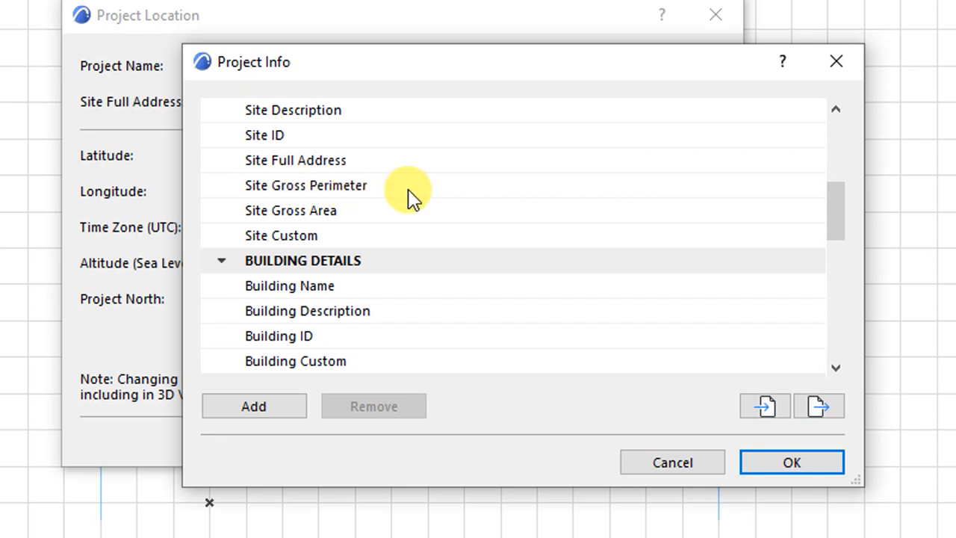
scroll(down, 3)
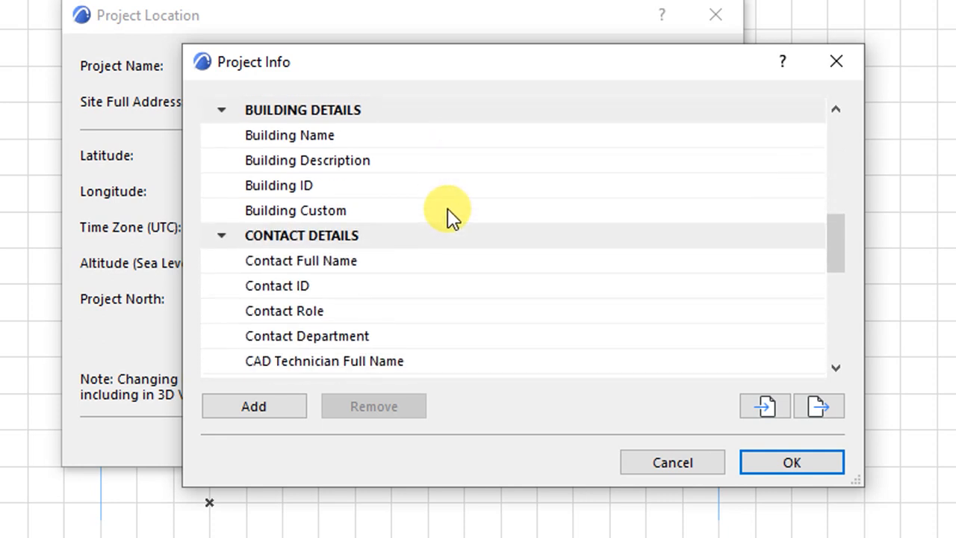
scroll(up, 3)
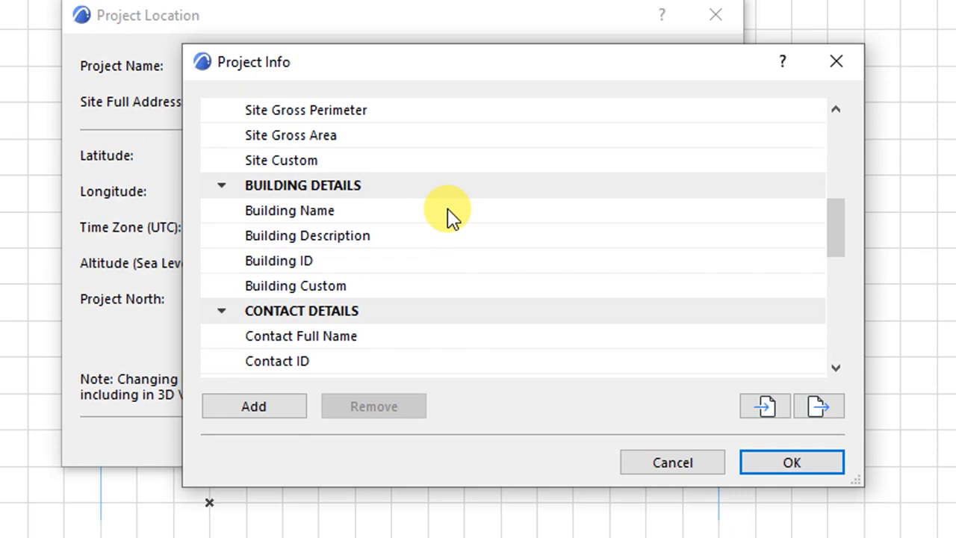
scroll(down, 3)
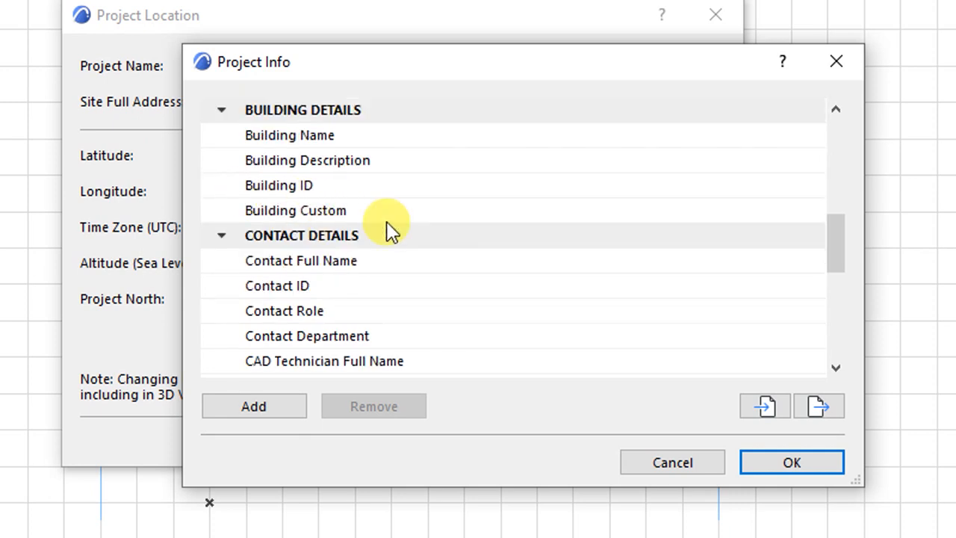
scroll(down, 3)
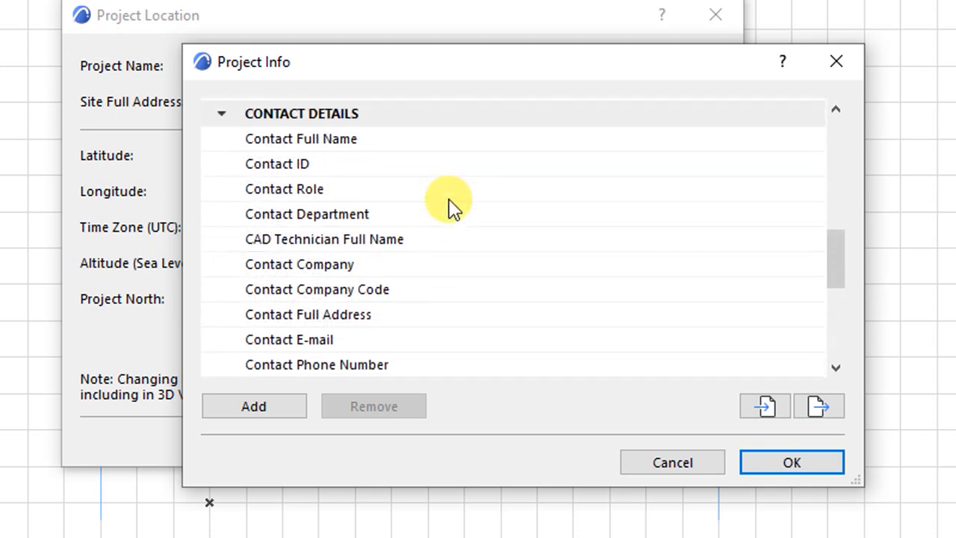
scroll(up, 3)
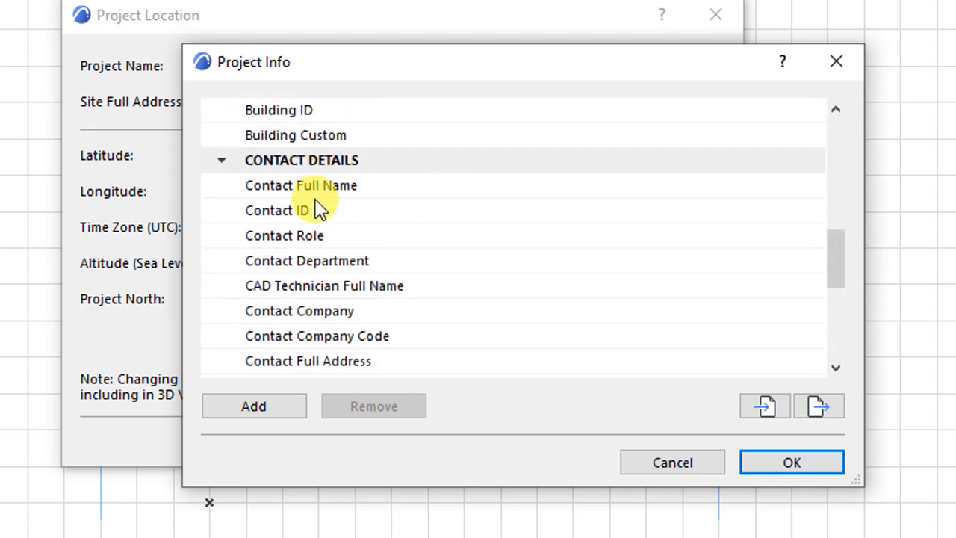
mouse_move(522, 192)
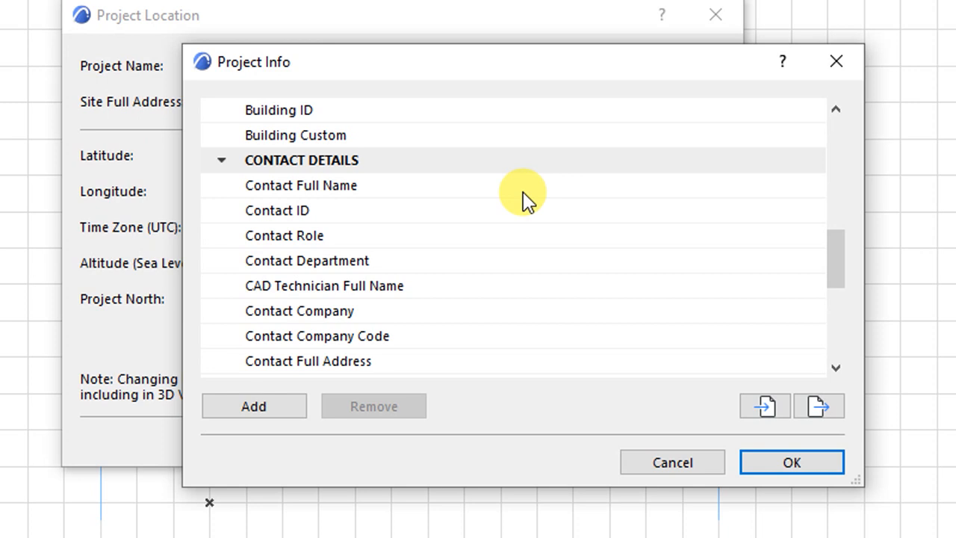
mouse_move(493, 195)
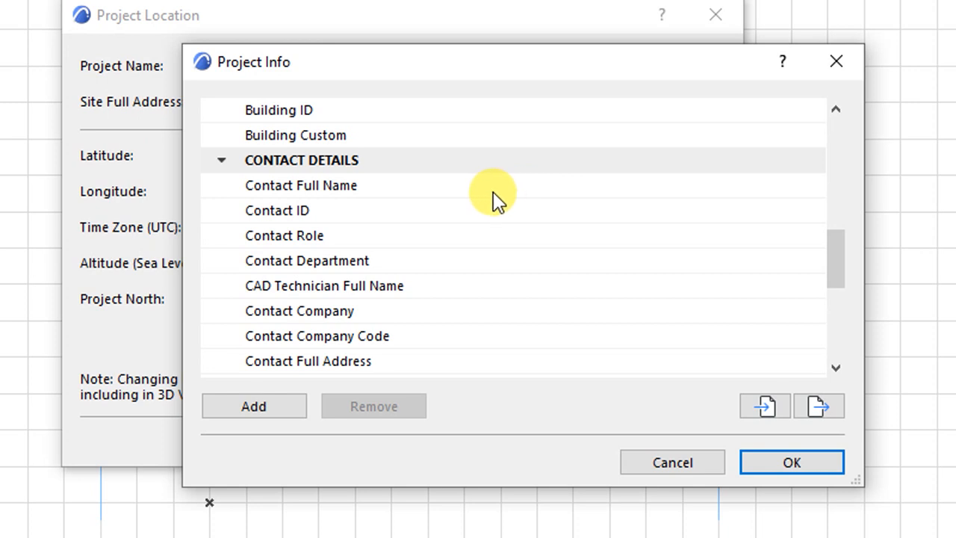
click(302, 185)
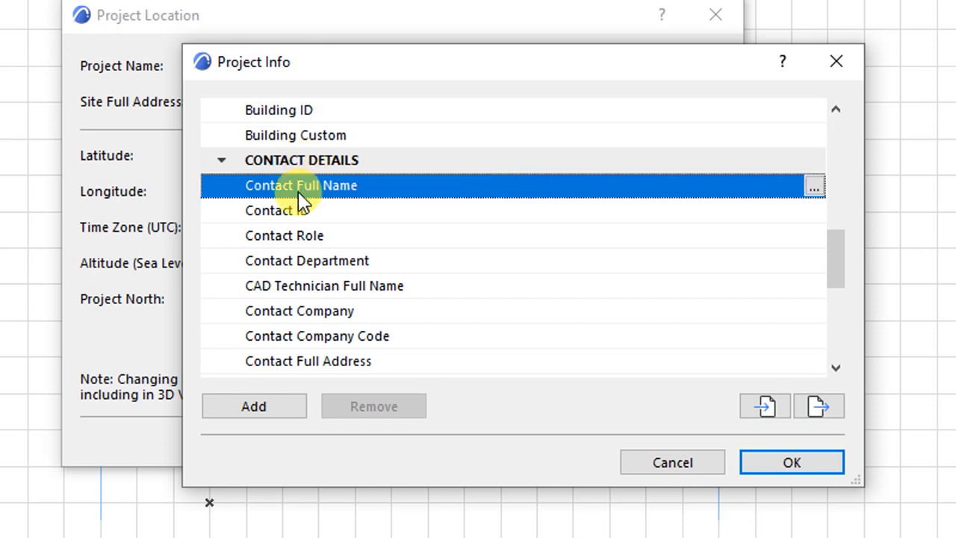
click(813, 185)
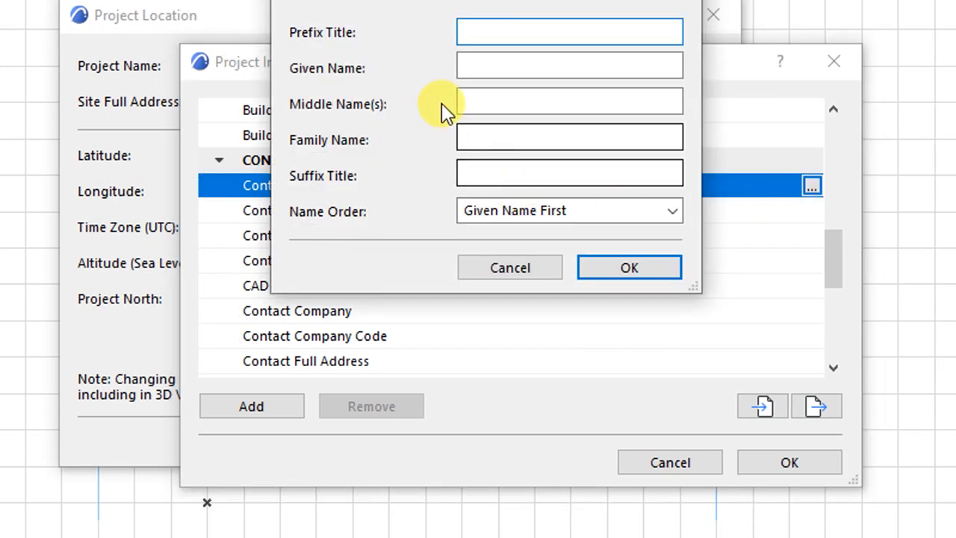
text(M)
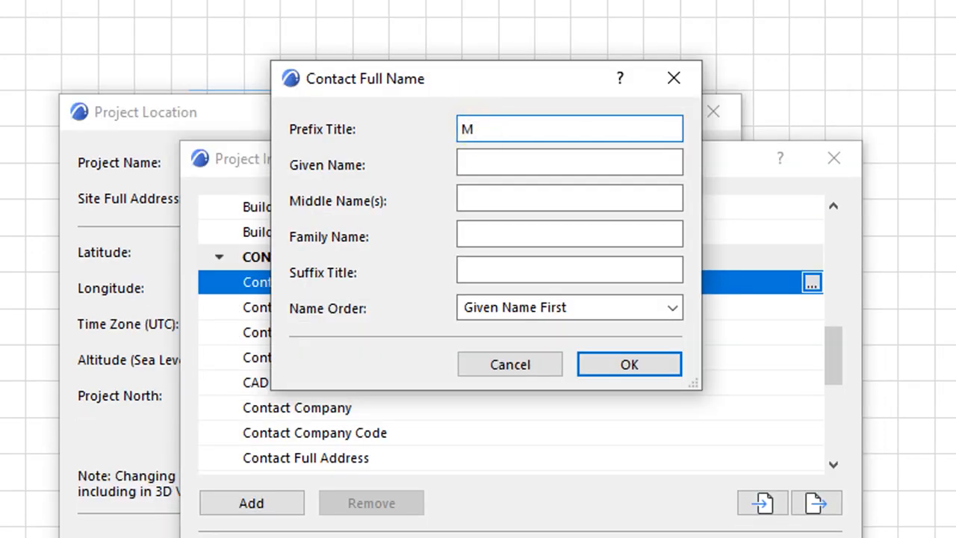
text(r)
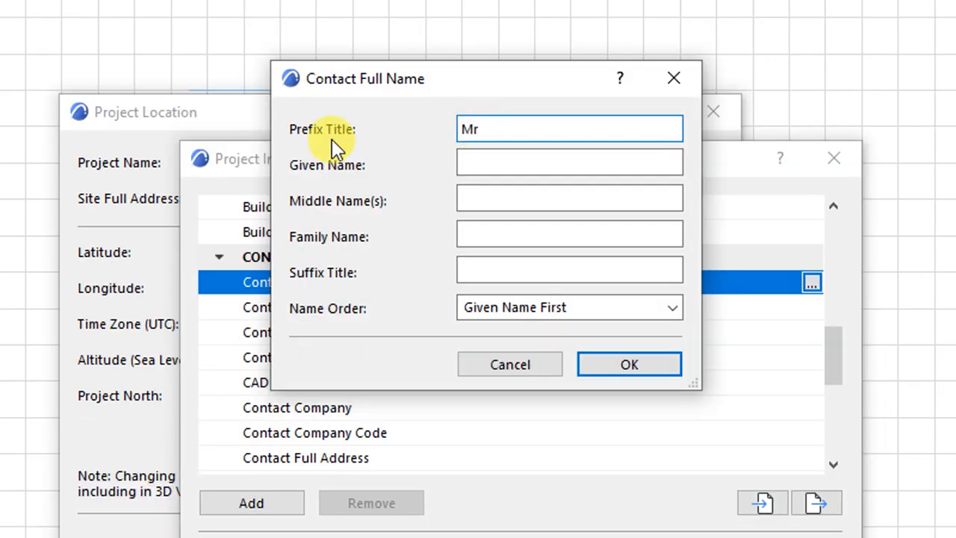
click(569, 161)
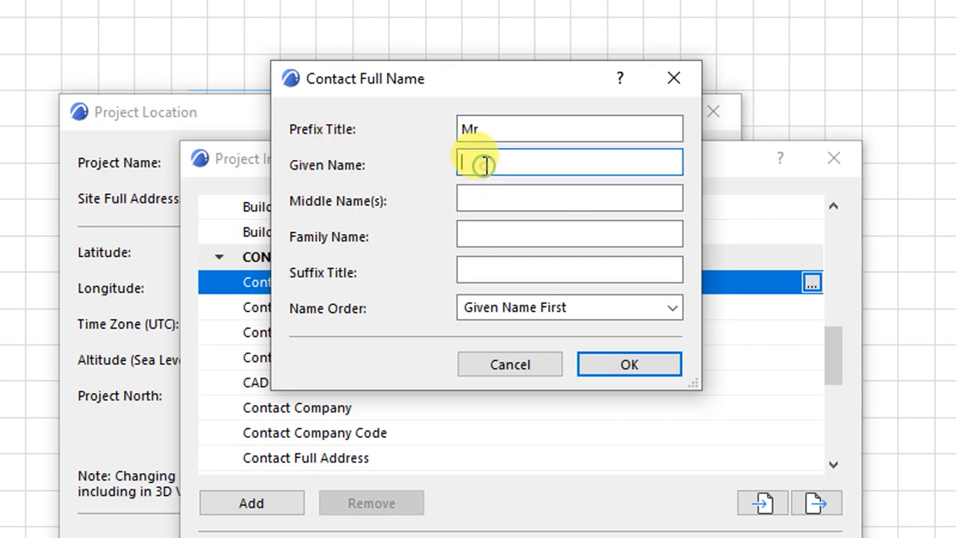
text(James)
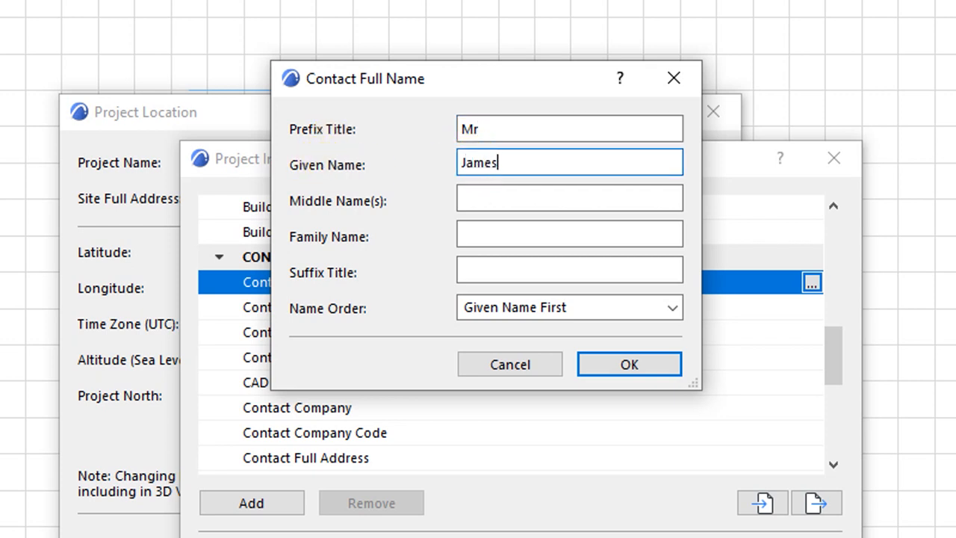
click(569, 197)
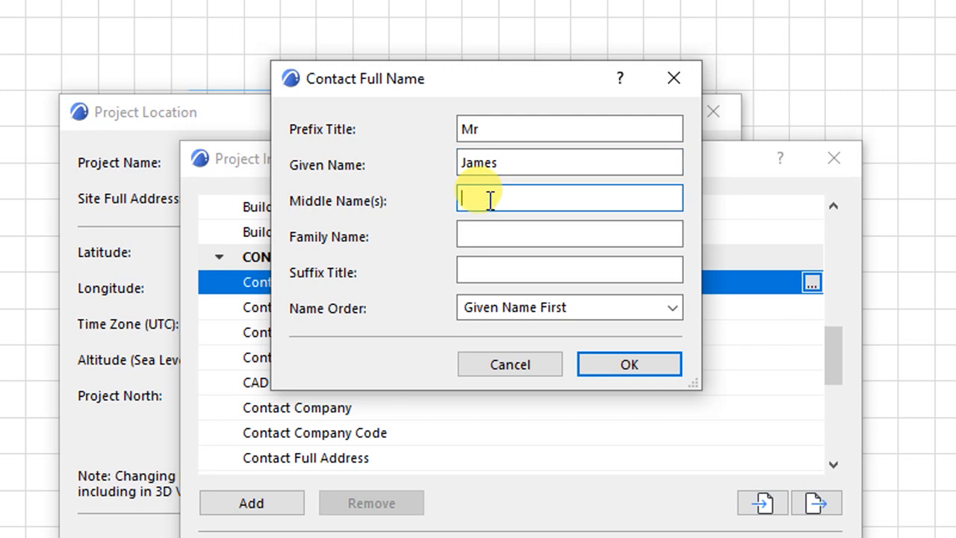
text(Muimi)
click(569, 235)
text(N)
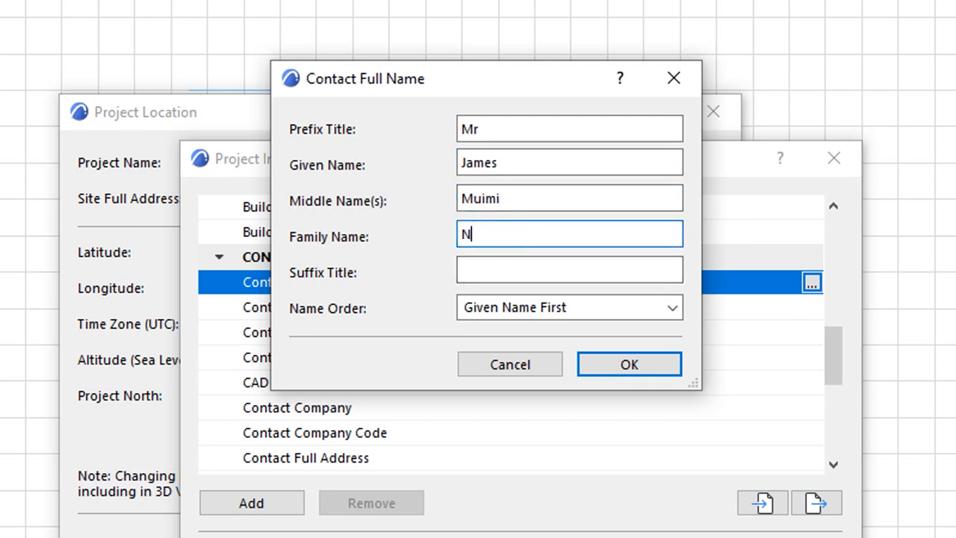
click(629, 364)
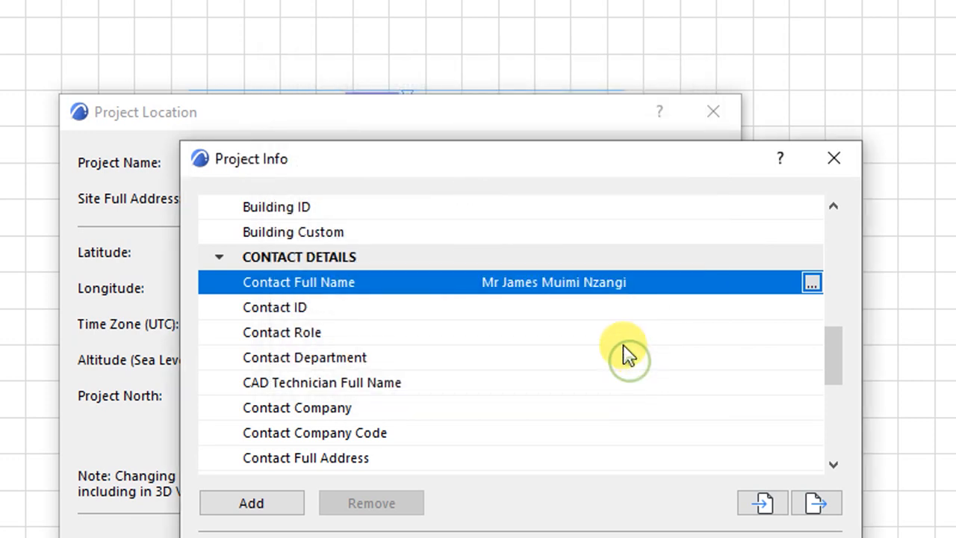
mouse_move(729, 381)
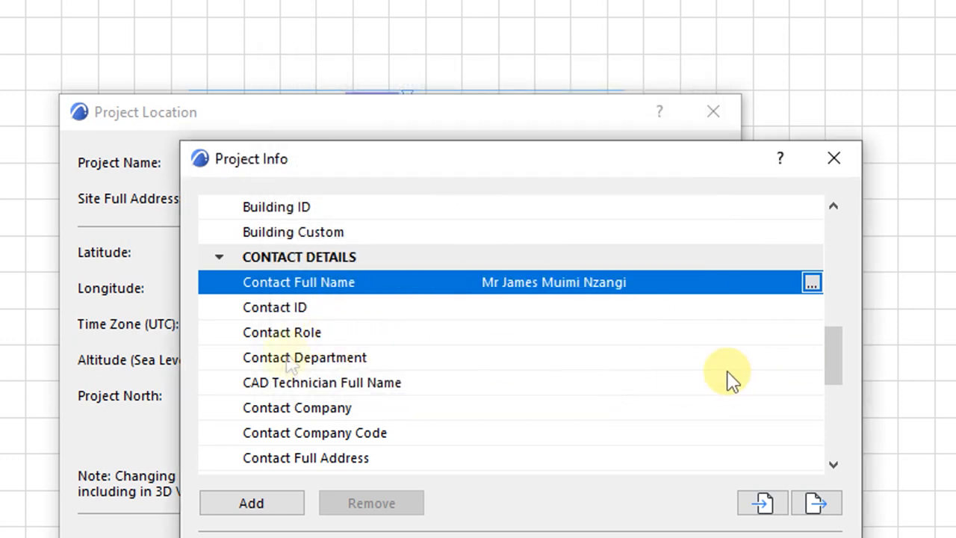
mouse_move(281, 309)
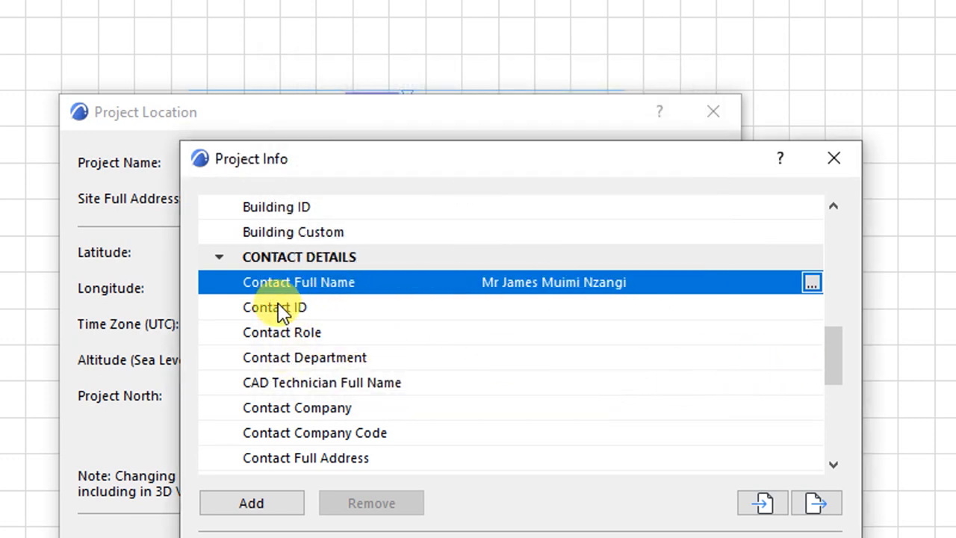
mouse_move(286, 321)
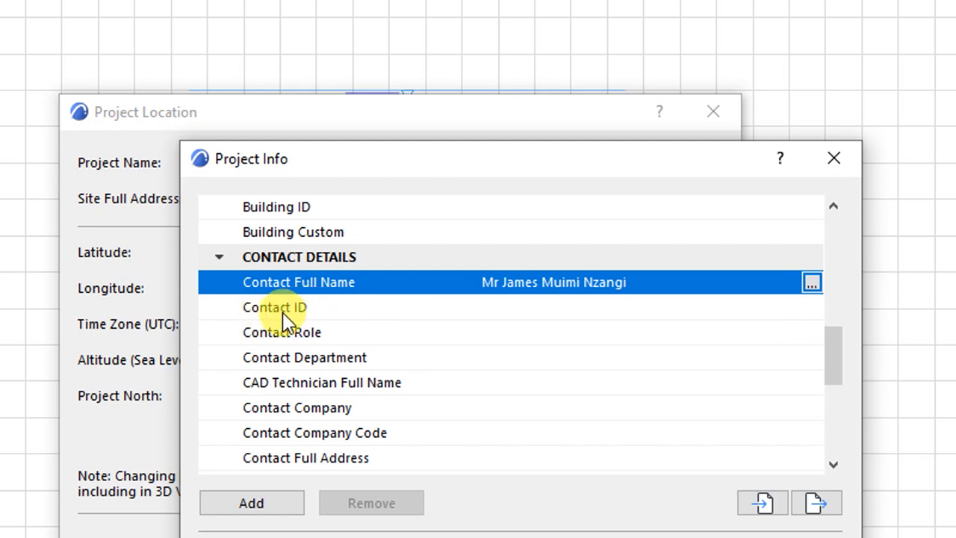
click(282, 331)
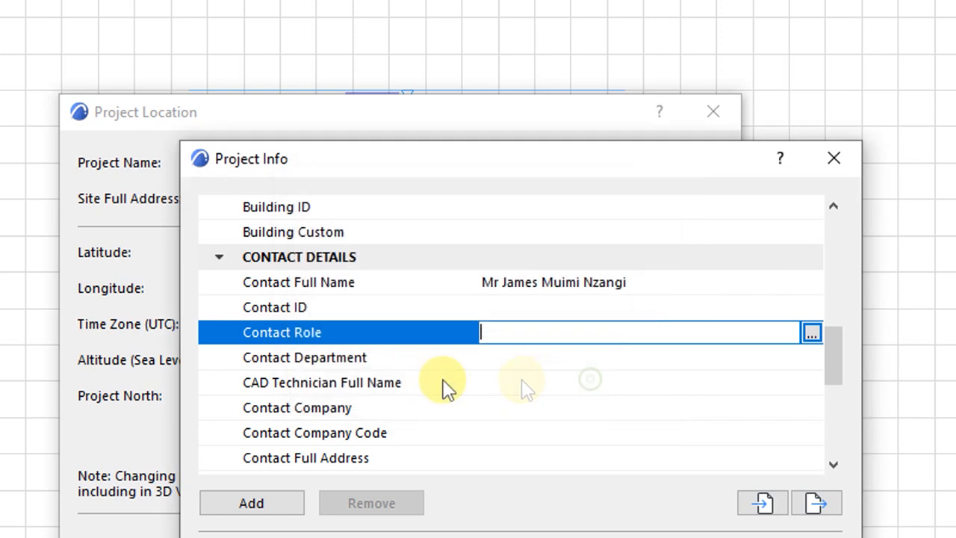
scroll(down, 3)
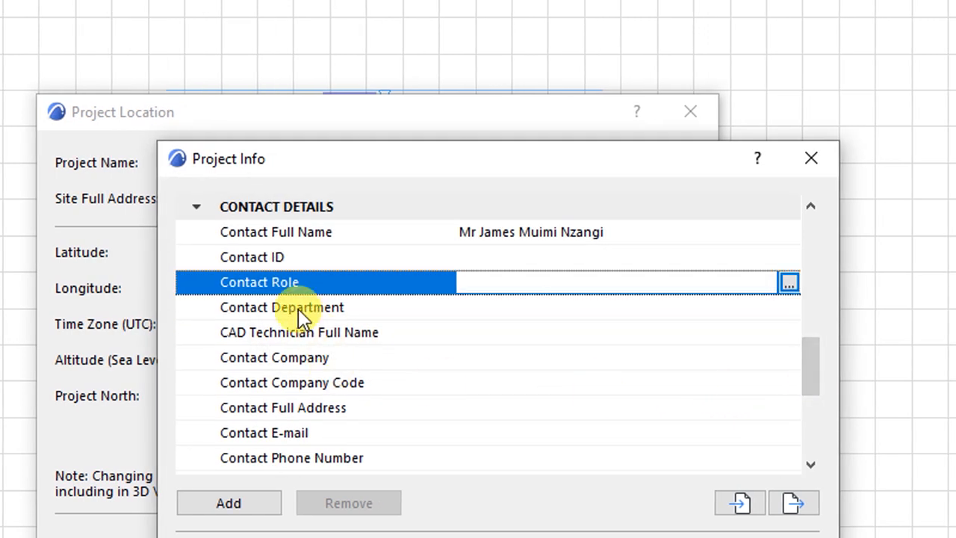
mouse_move(280, 366)
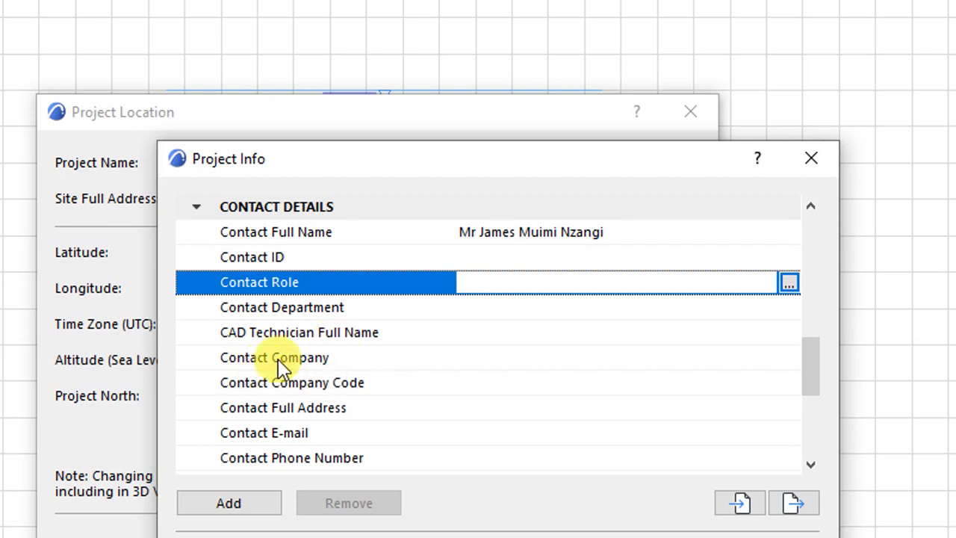
click(263, 434)
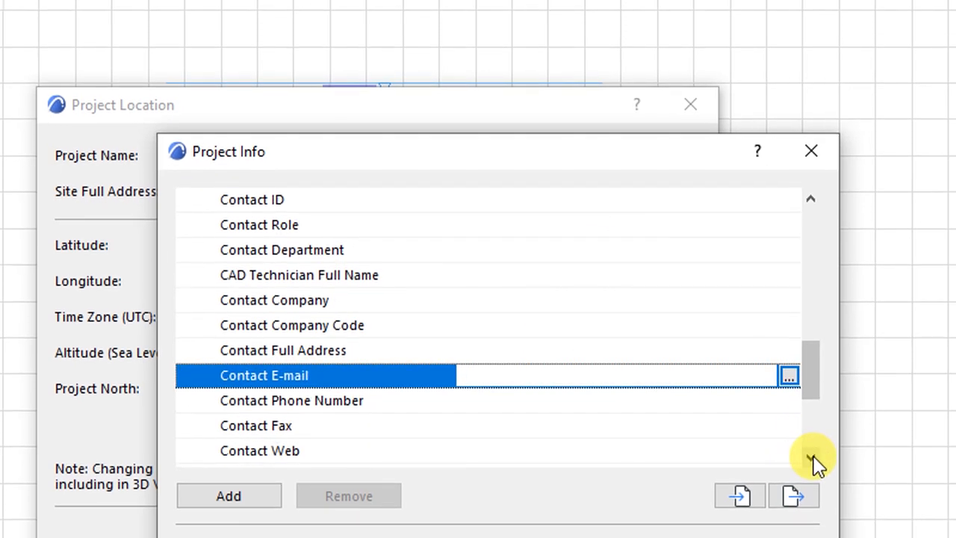
Scroll Project Info down to Client Details and select the Client Full Name entry
scroll(down, 3)
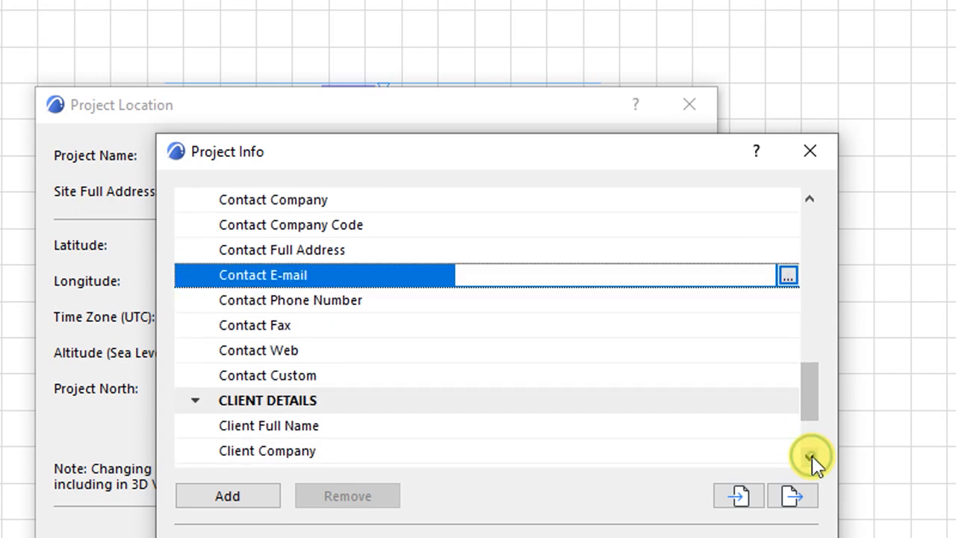
scroll(down, 3)
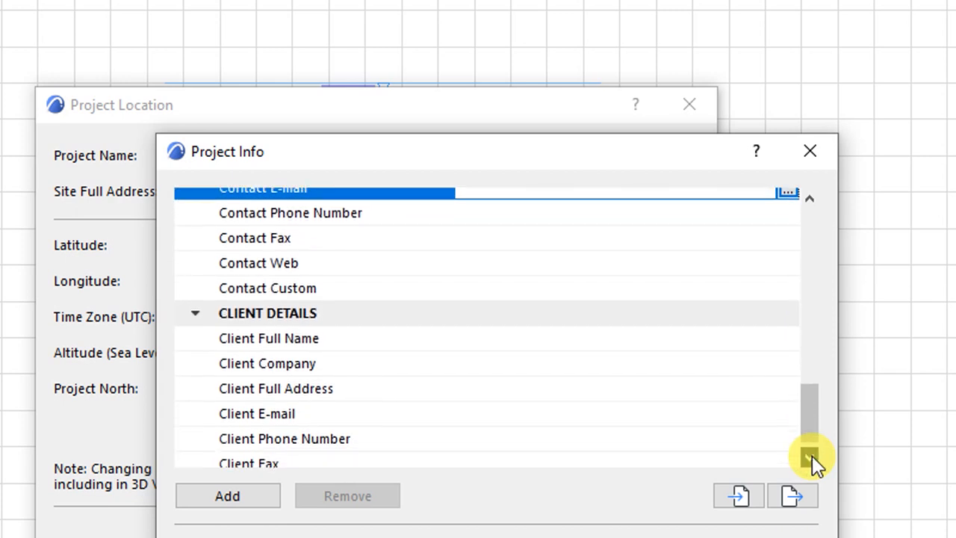
scroll(down, 3)
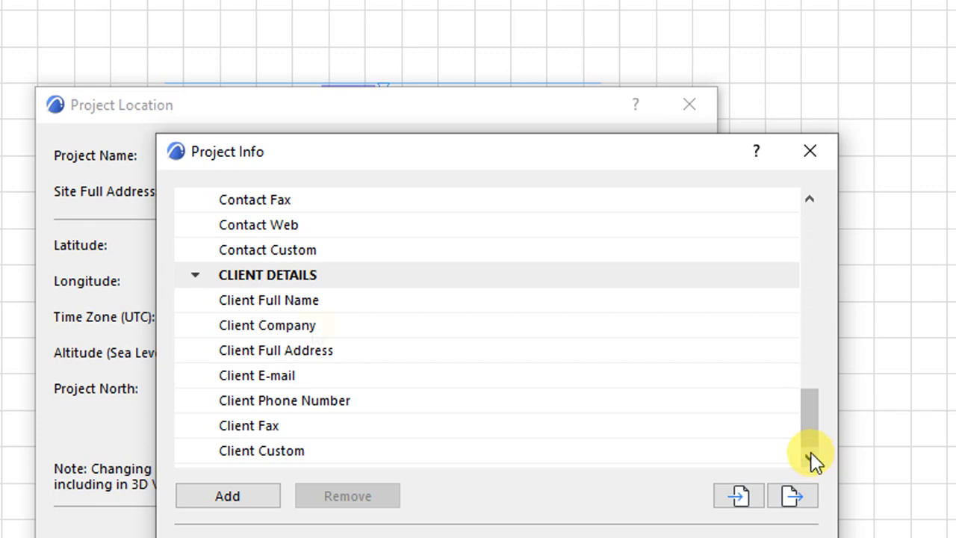
click(269, 298)
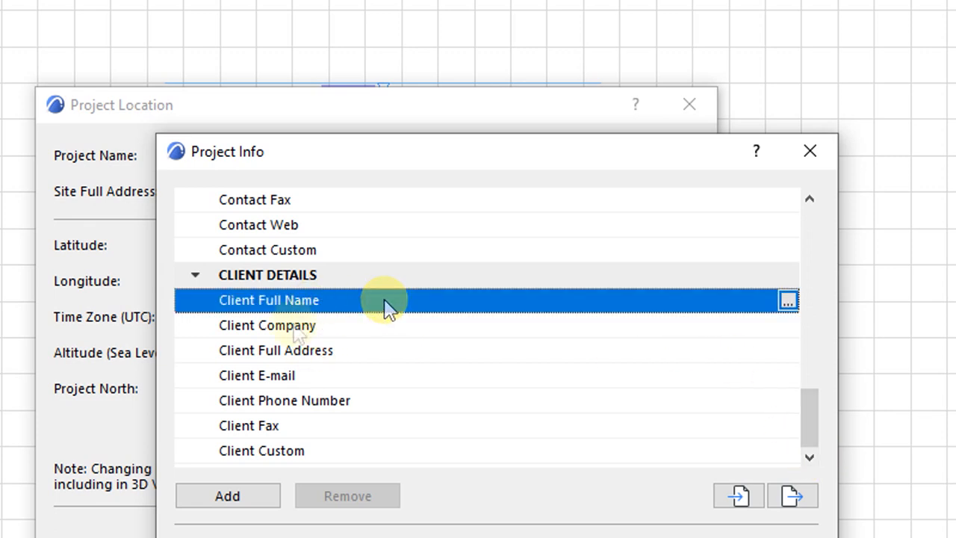
mouse_move(295, 332)
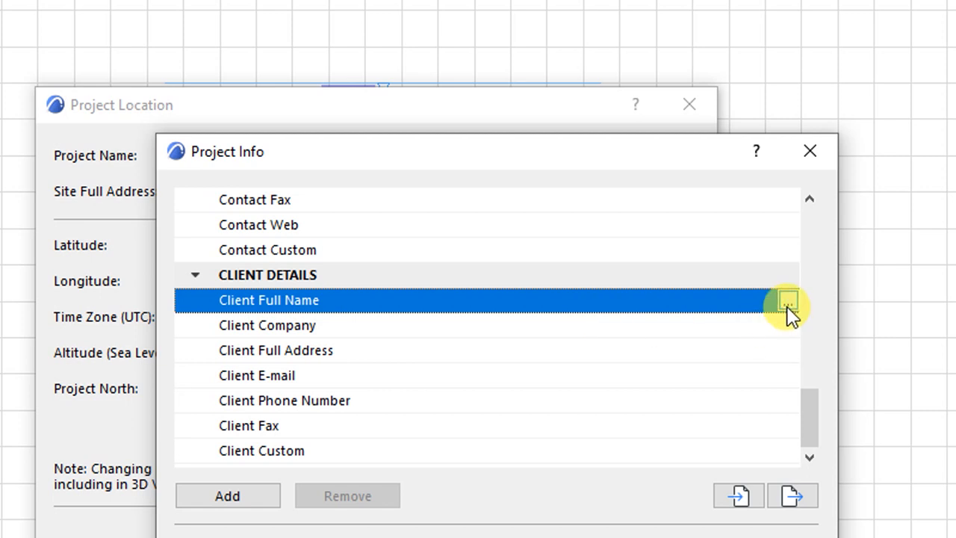
Set the Client Full Name to Mr X with Mr as prefix title and X as given name
click(787, 301)
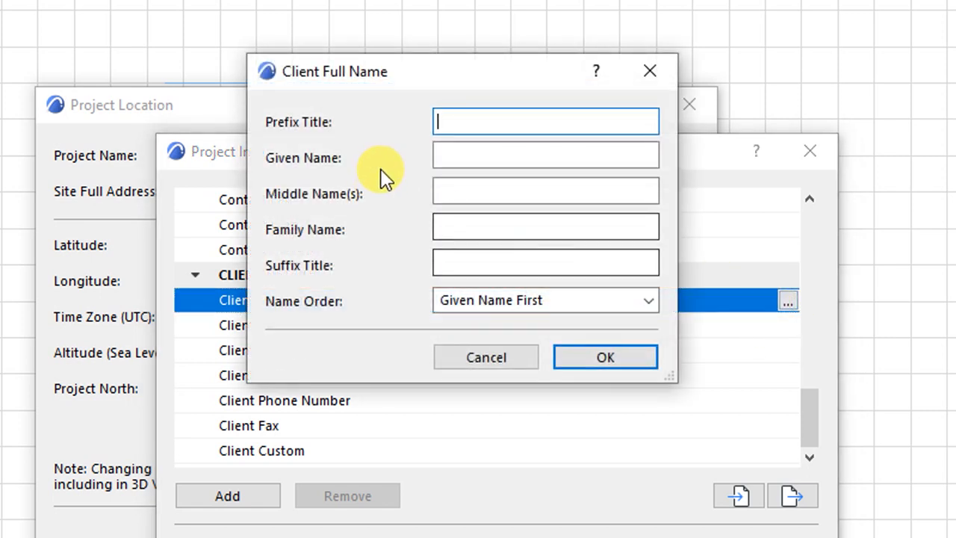
text(Mr)
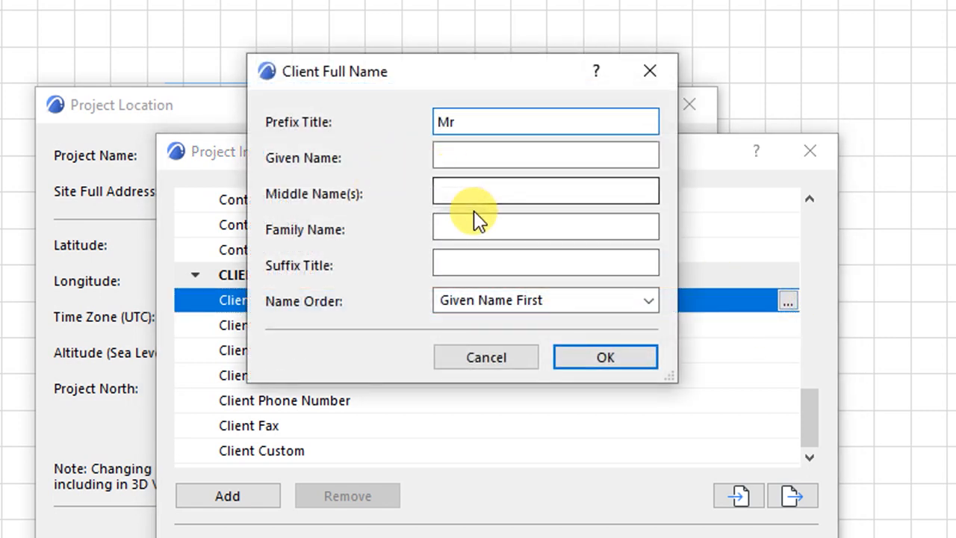
text(X)
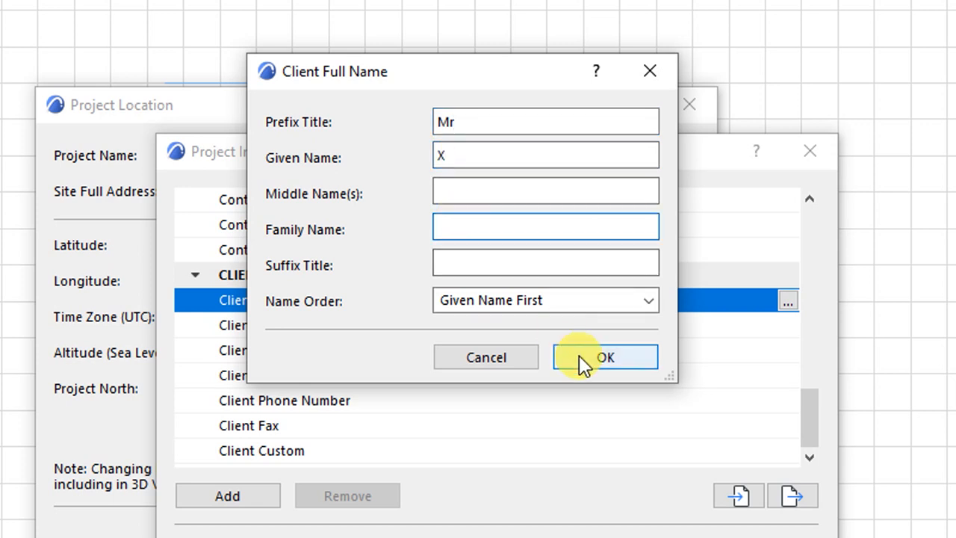
click(605, 355)
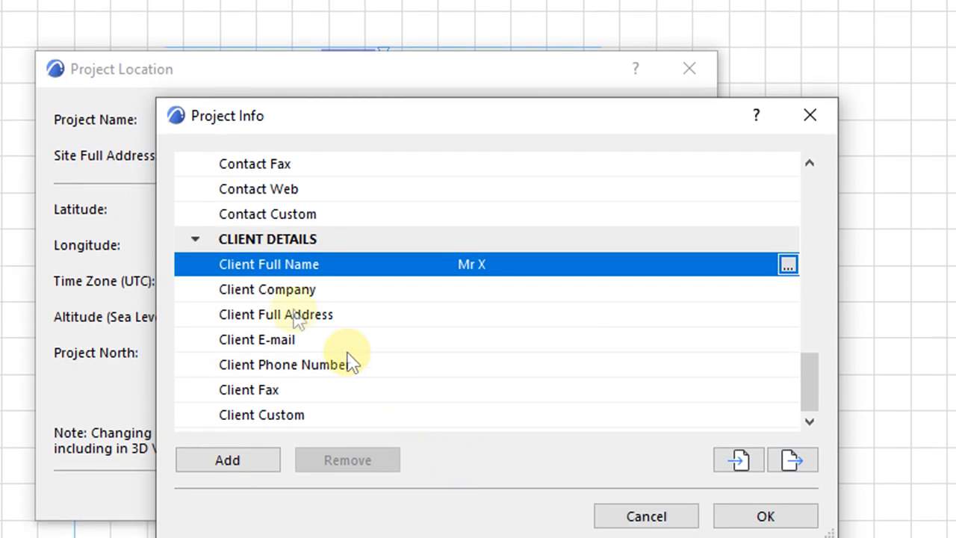
click(267, 289)
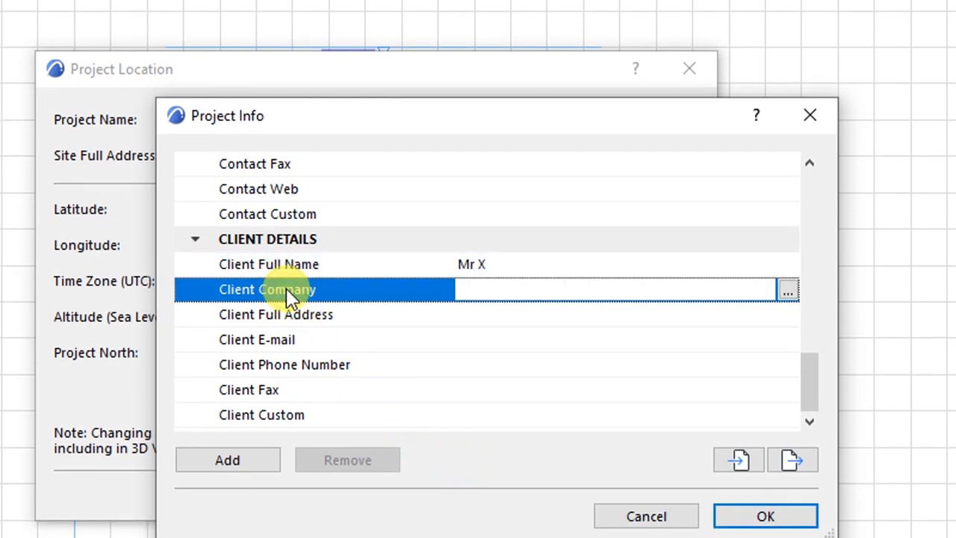
click(788, 290)
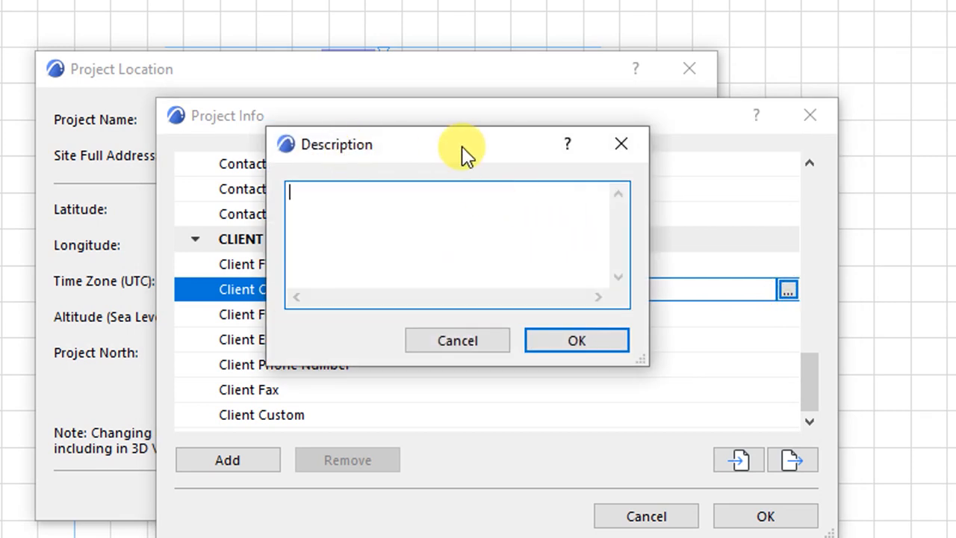
click(457, 340)
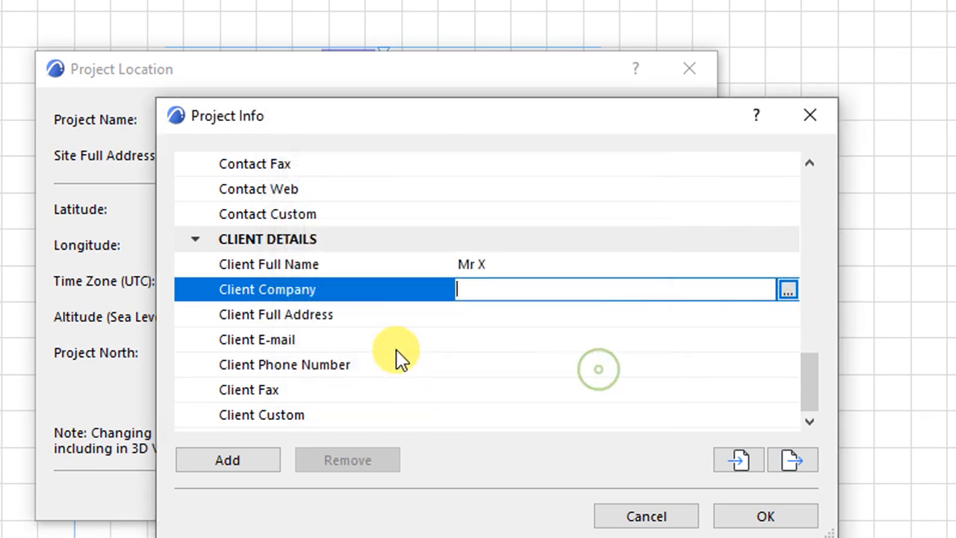
click(275, 313)
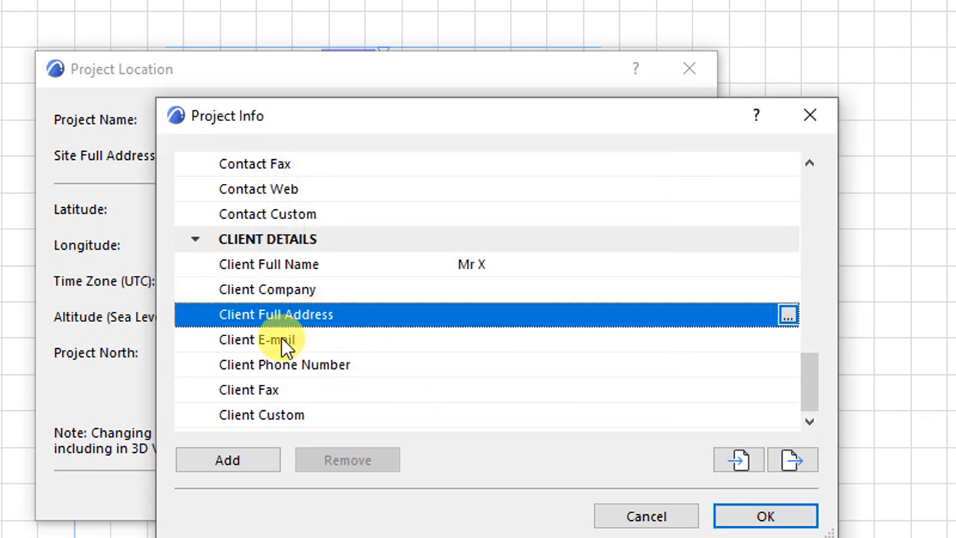
click(283, 364)
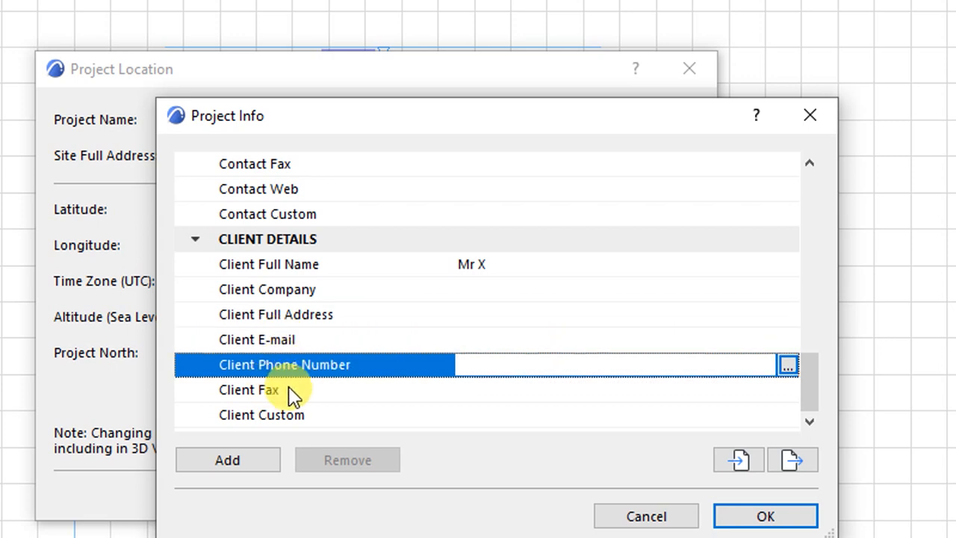
click(248, 389)
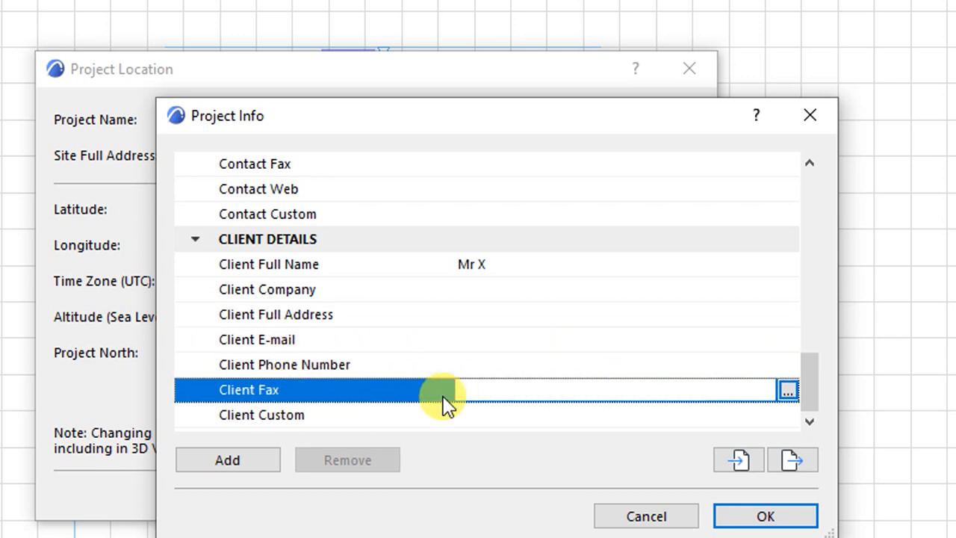
mouse_move(321, 402)
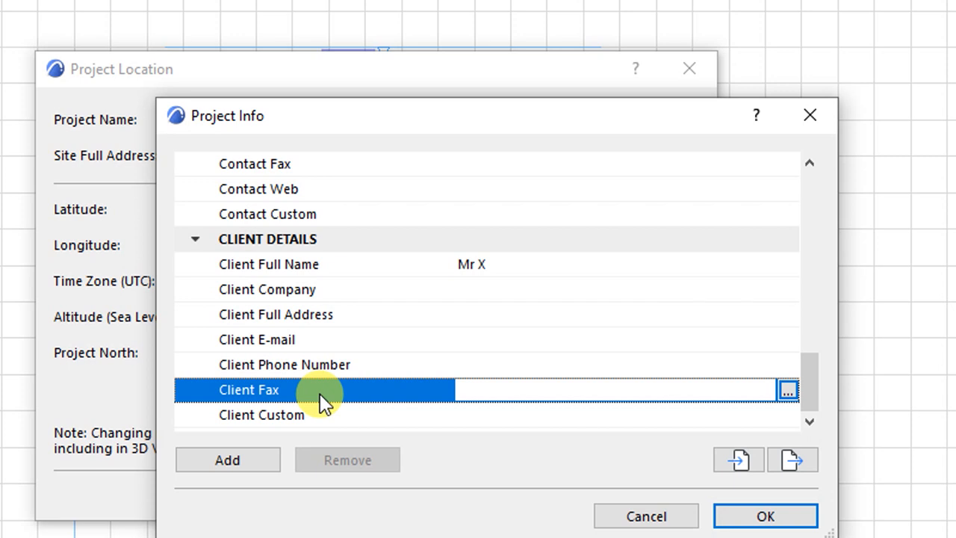
mouse_move(463, 366)
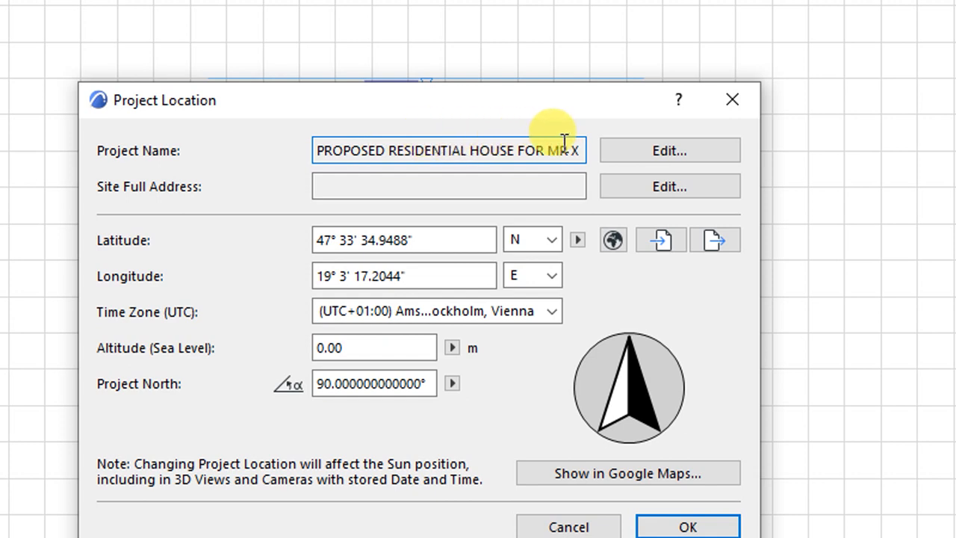
mouse_move(195, 218)
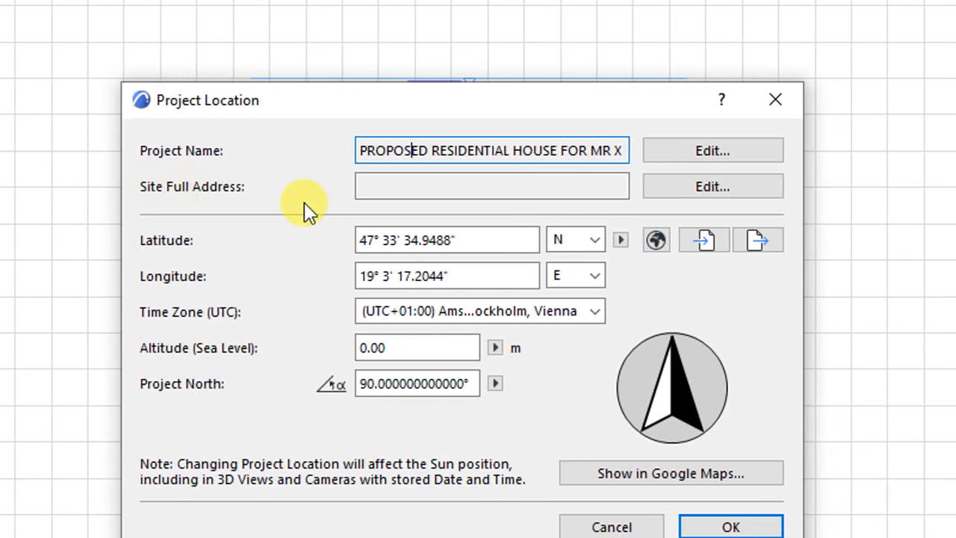
Confirm Project Info with OK and return to the Project Location dialog
click(492, 185)
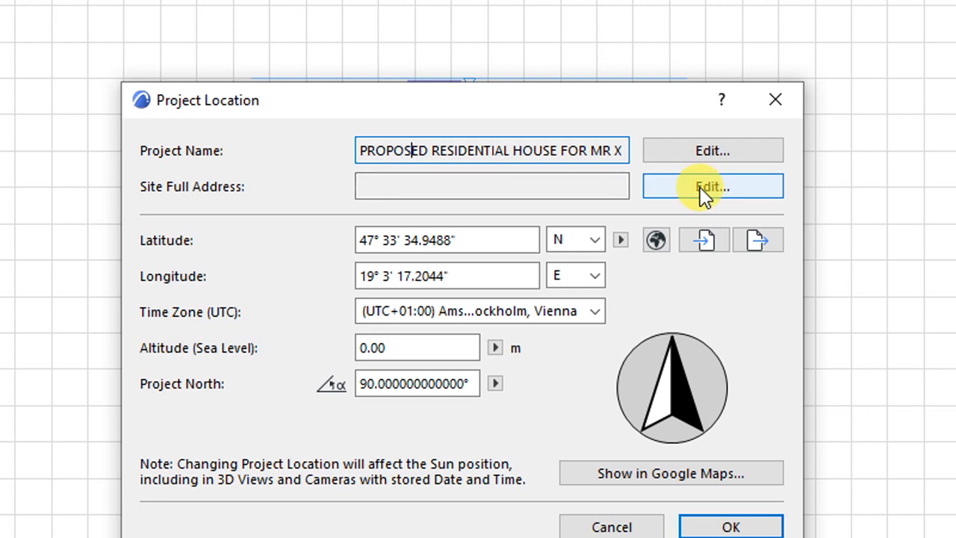
Enter site address ALONG MOMBASA ROAD, country KENYA and postcode 00100
click(711, 186)
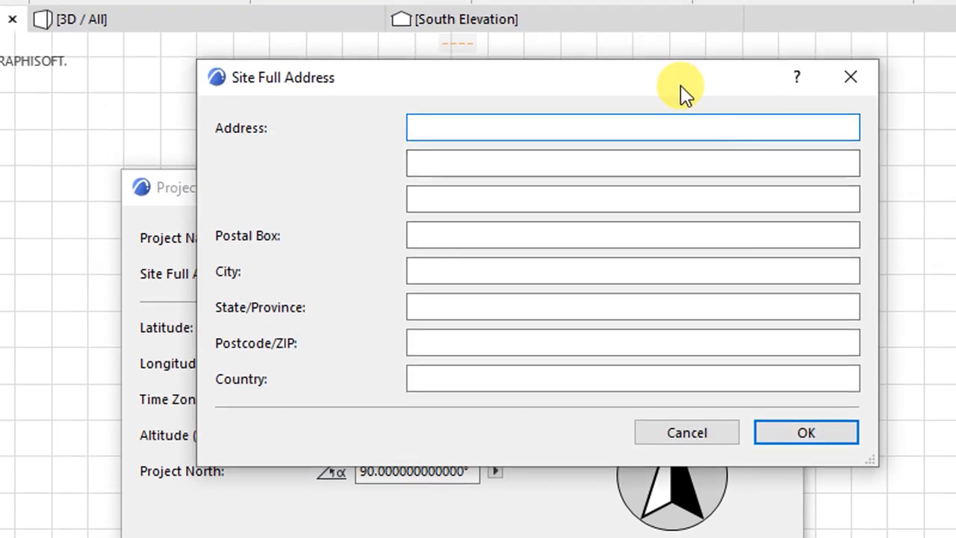
mouse_move(416, 163)
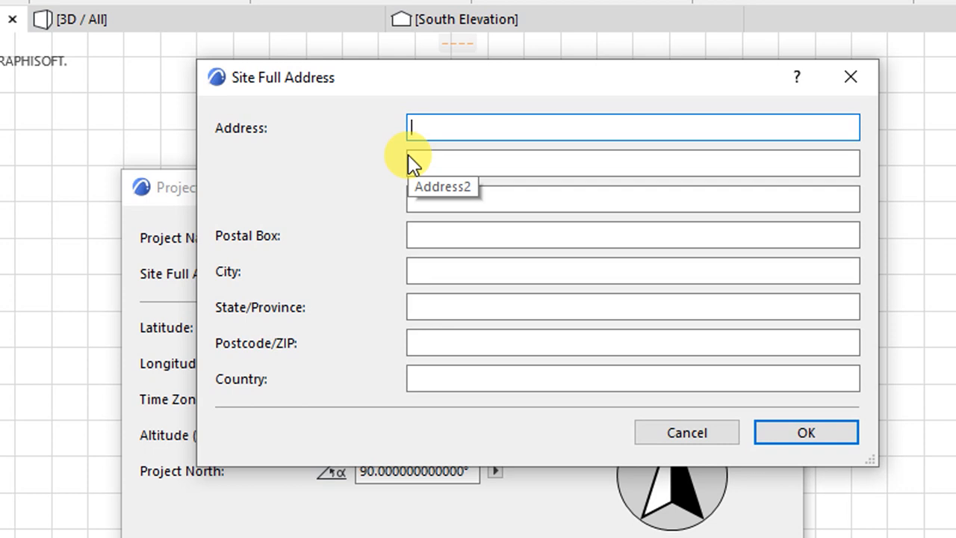
text(ALON)
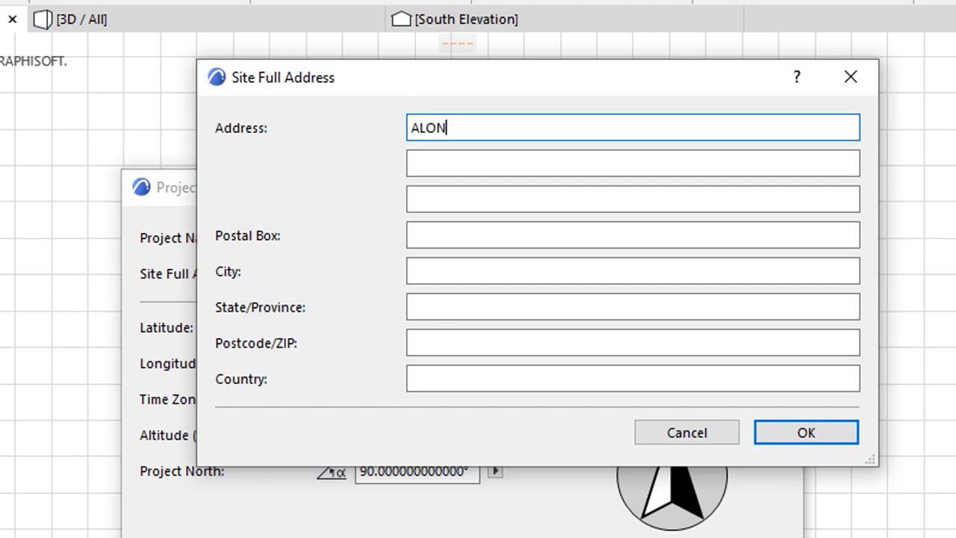
text(G MOMB)
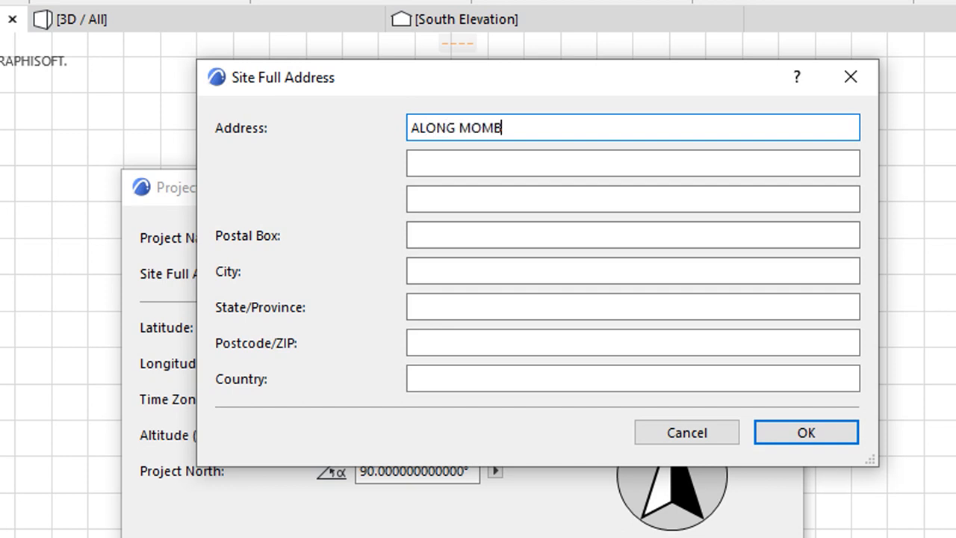
text(ASA ROAD)
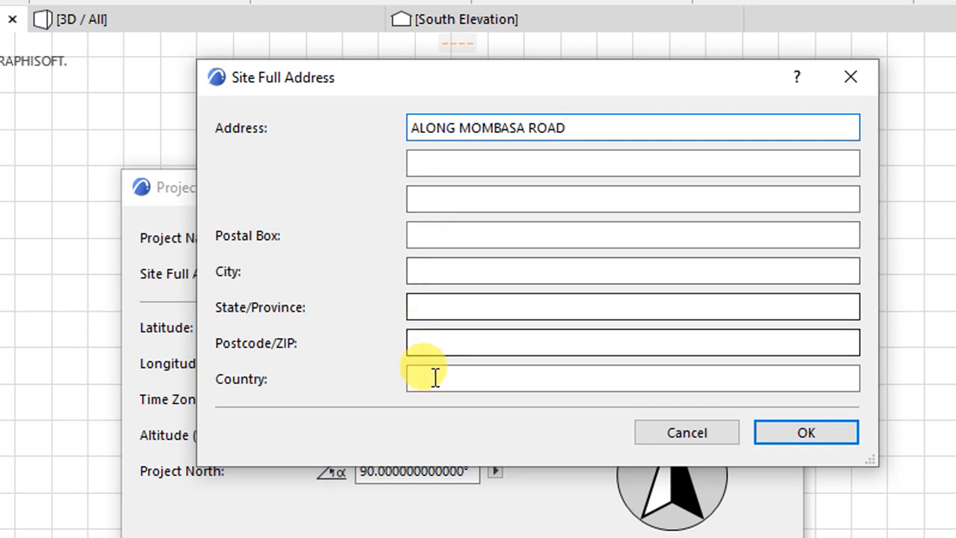
text(KENYA)
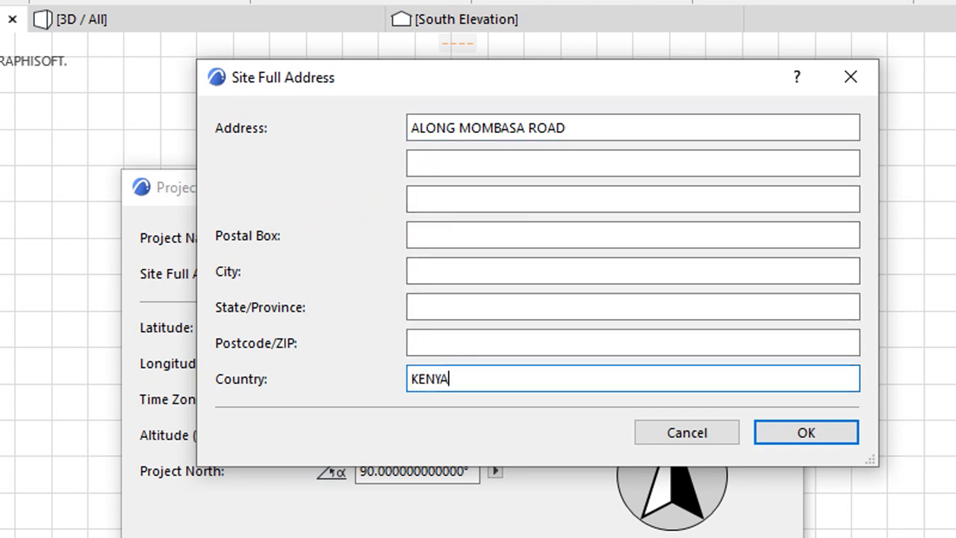
click(632, 342)
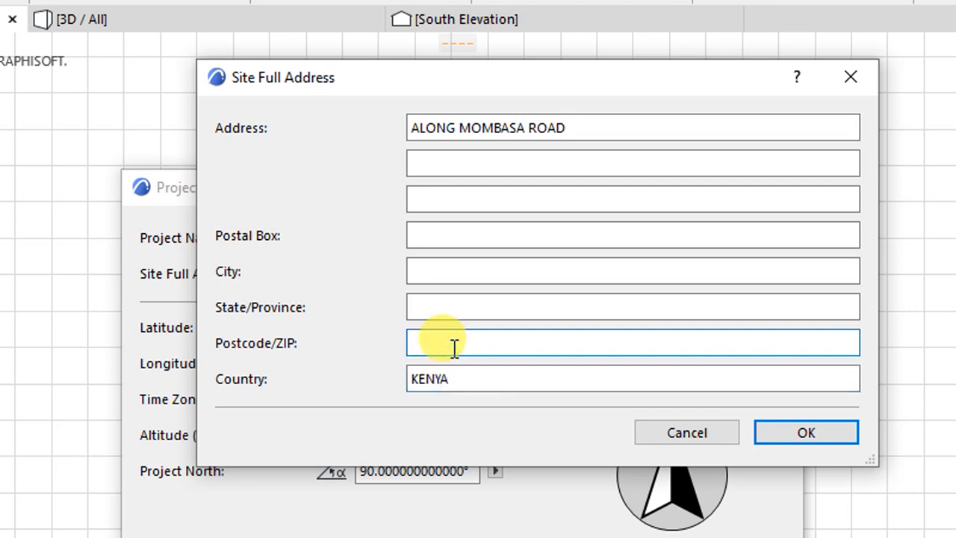
text(00100)
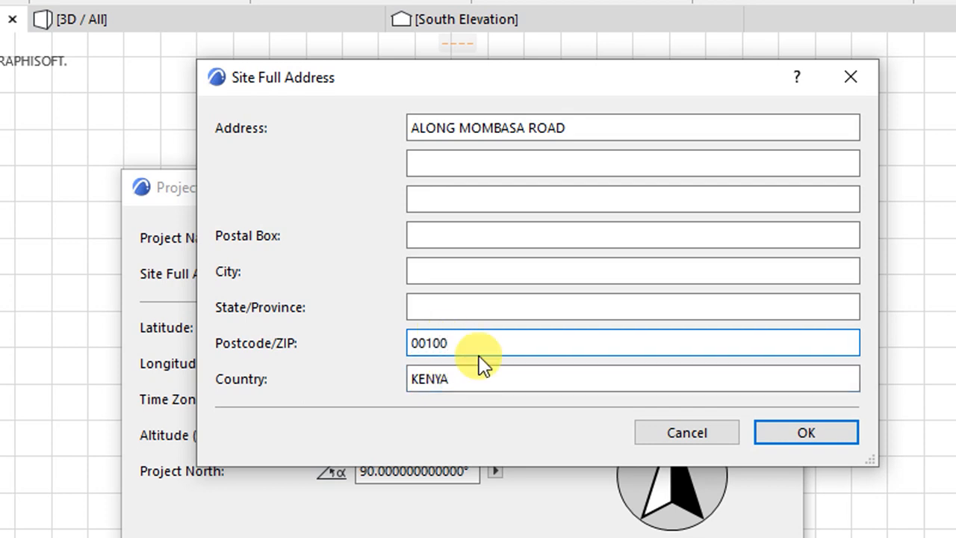
click(634, 270)
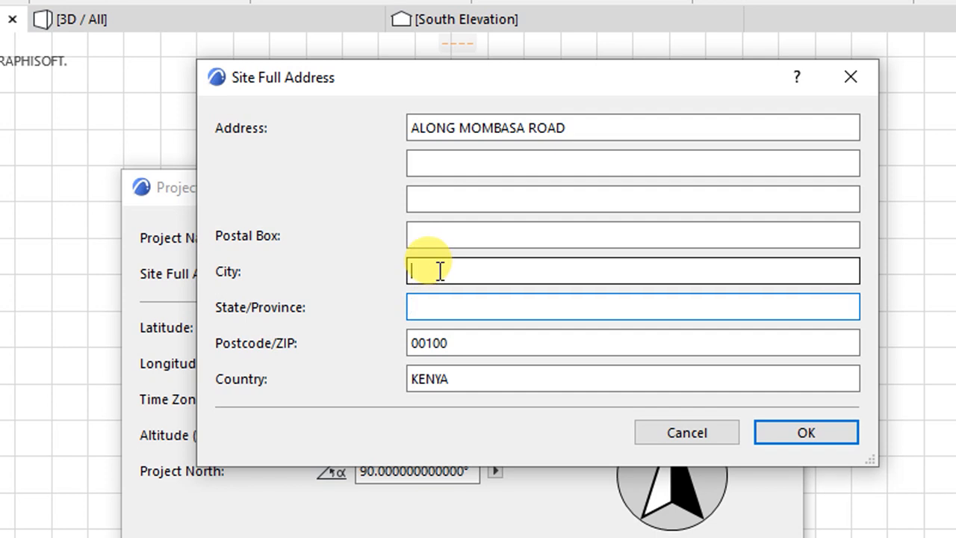
text(NAIROBI)
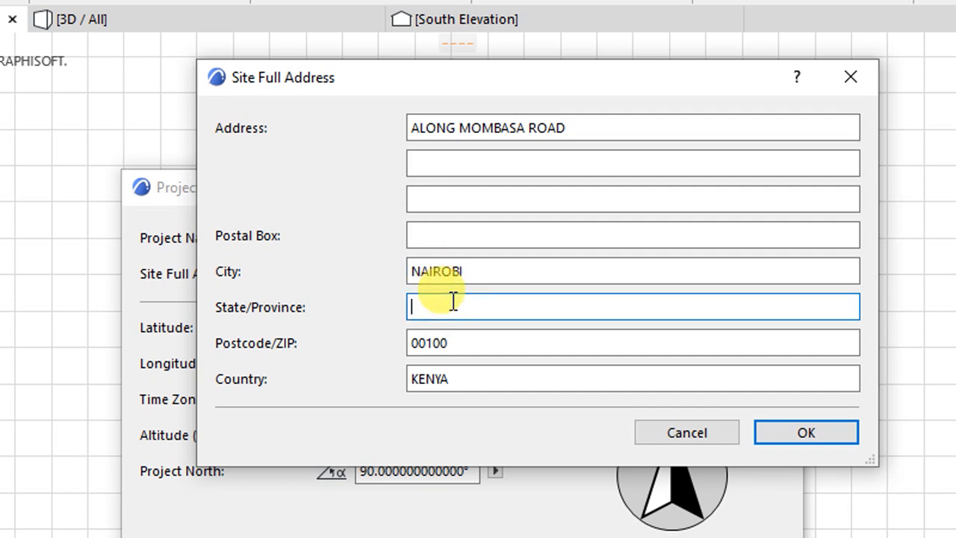
text(NAIROBI)
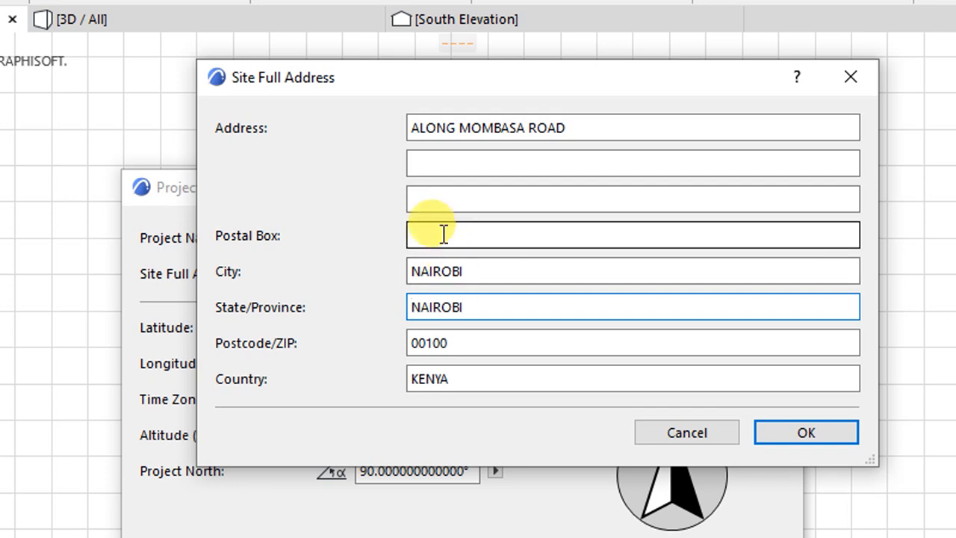
text(2)
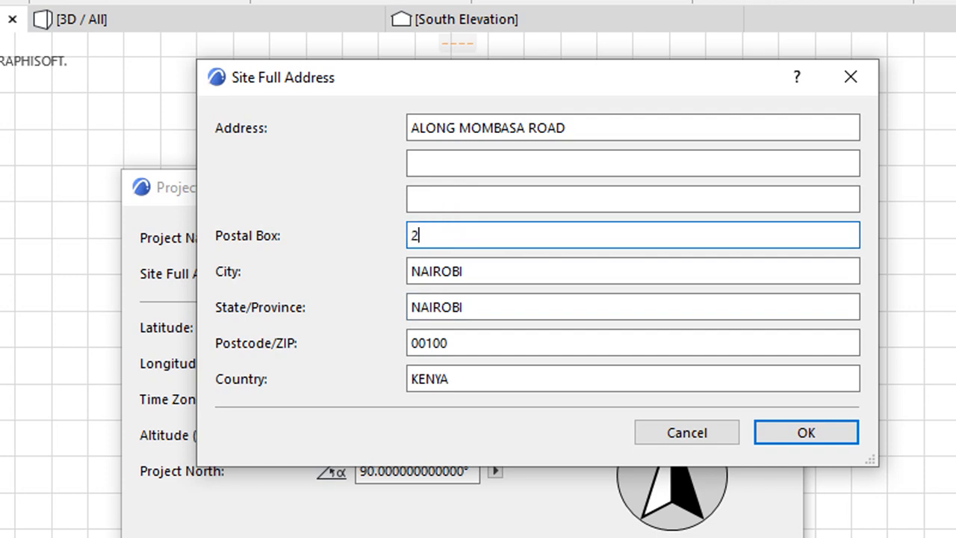
text(9822)
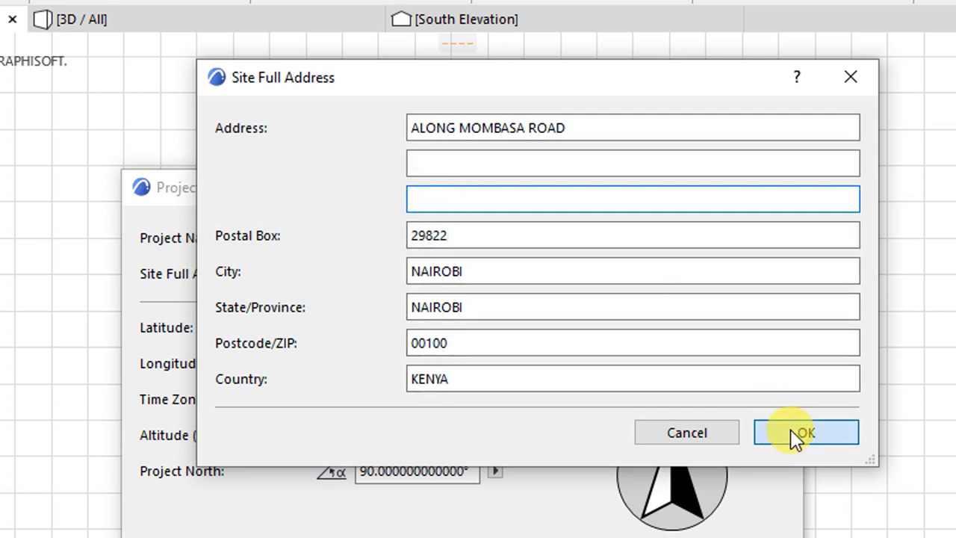
click(805, 432)
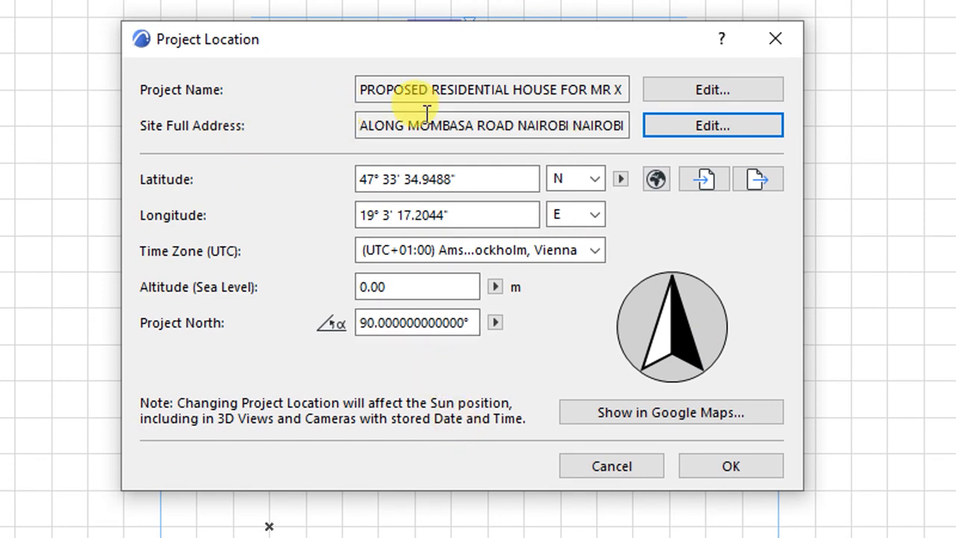
mouse_move(287, 192)
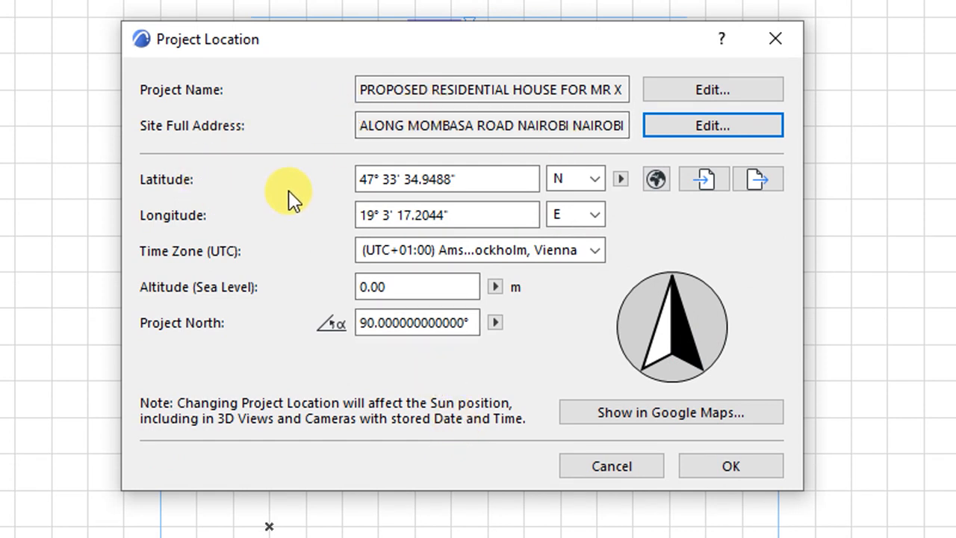
mouse_move(336, 221)
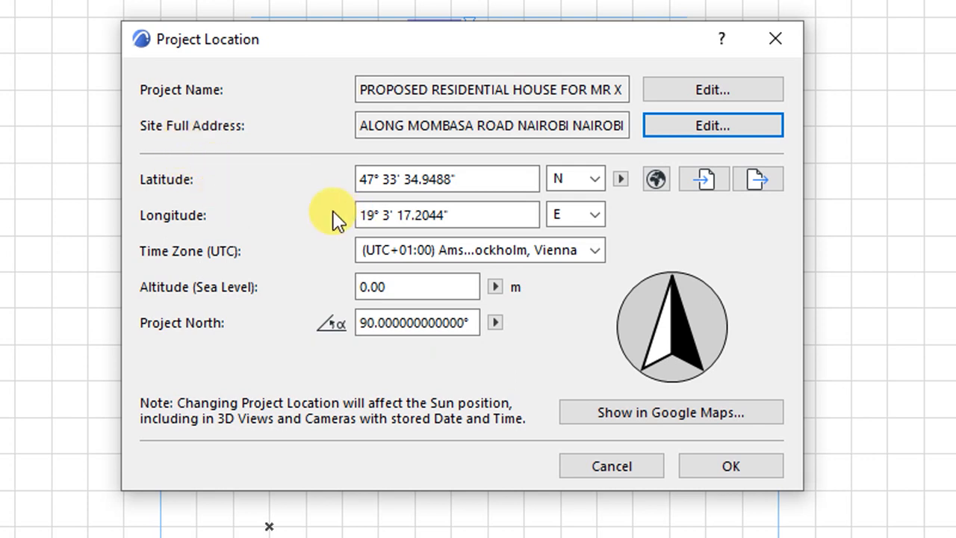
mouse_move(200, 222)
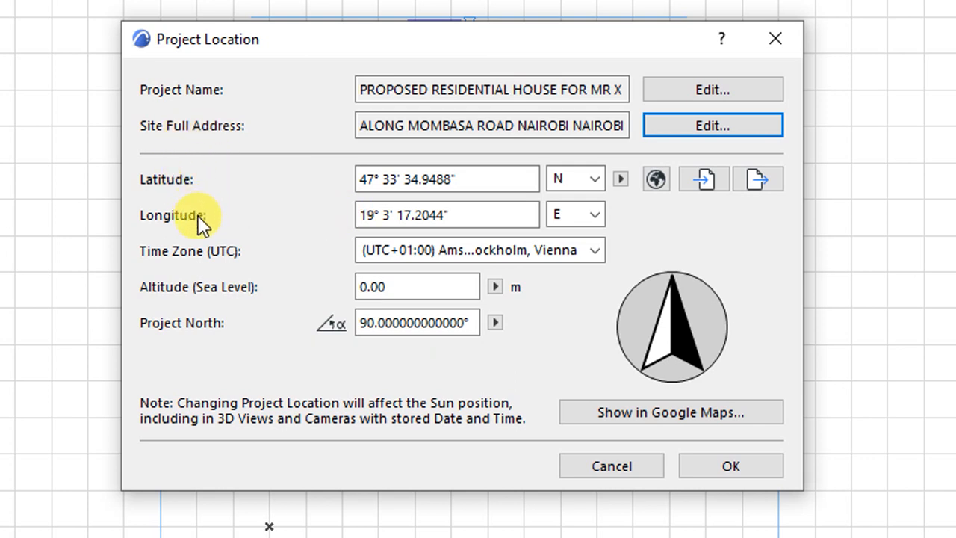
mouse_move(232, 266)
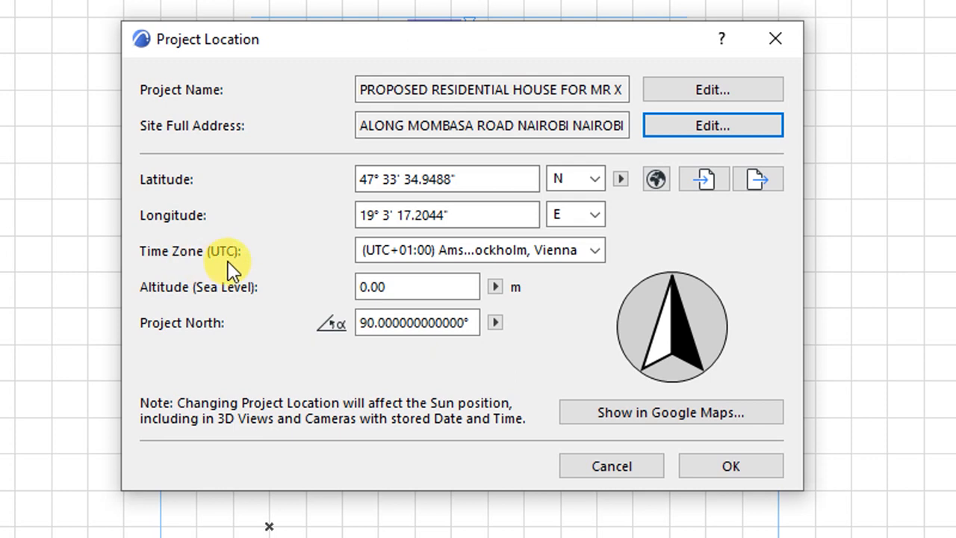
mouse_move(183, 302)
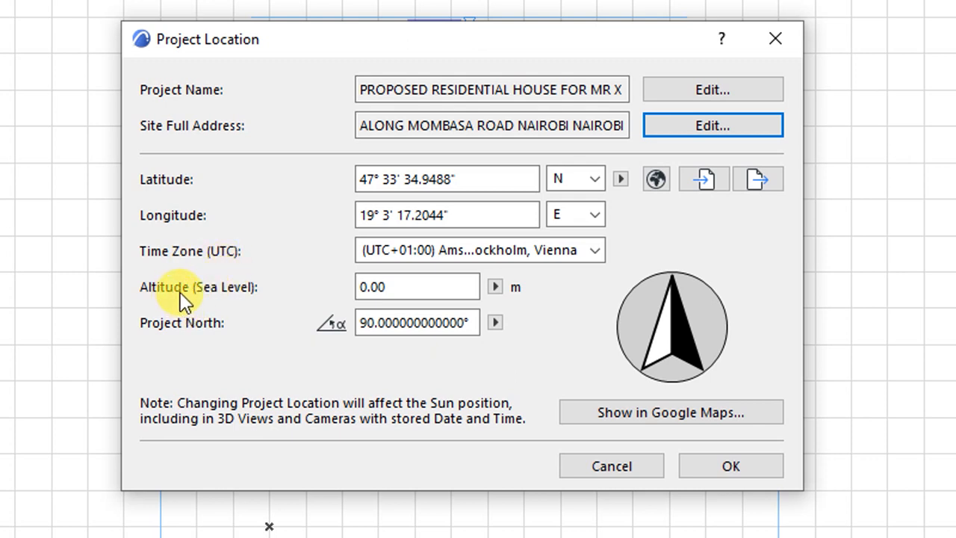
mouse_move(306, 247)
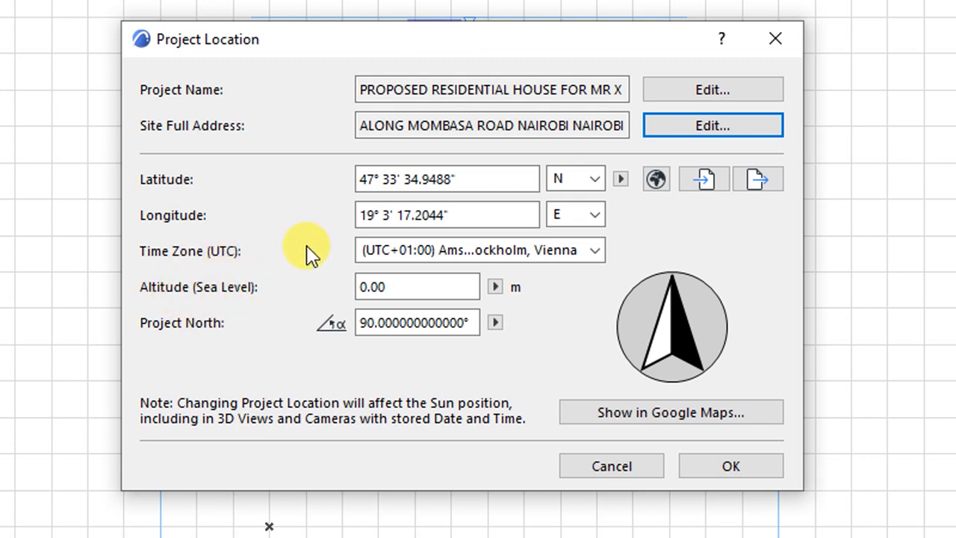
mouse_move(238, 179)
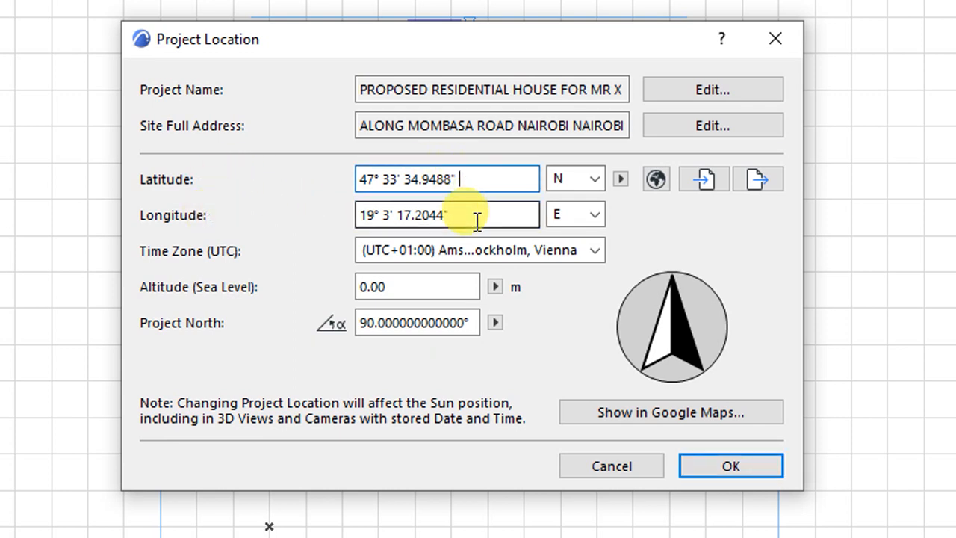
click(622, 179)
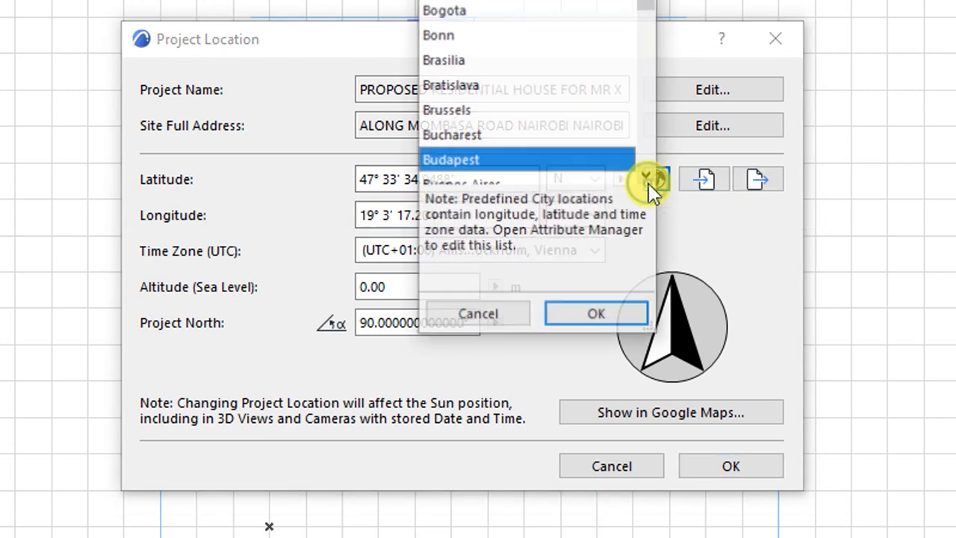
Choose Nairobi from the Cities list, applying 1°17′ S, 36°49′ E and UTC+03:00
scroll(up, 3)
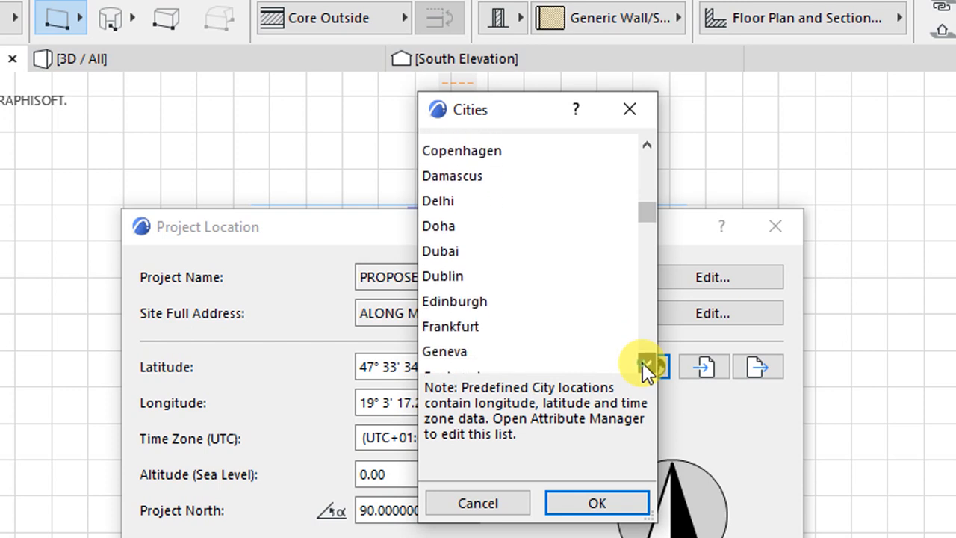
scroll(down, 3)
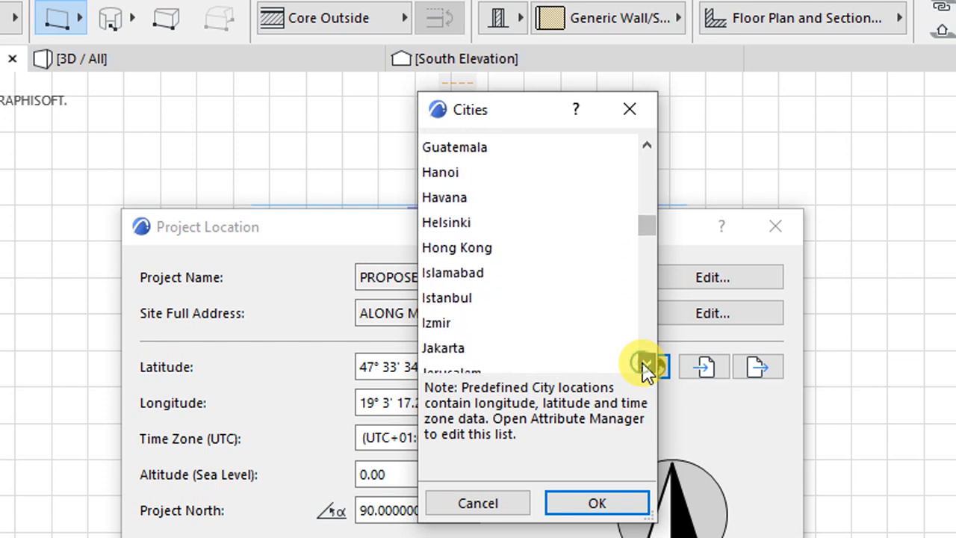
scroll(down, 3)
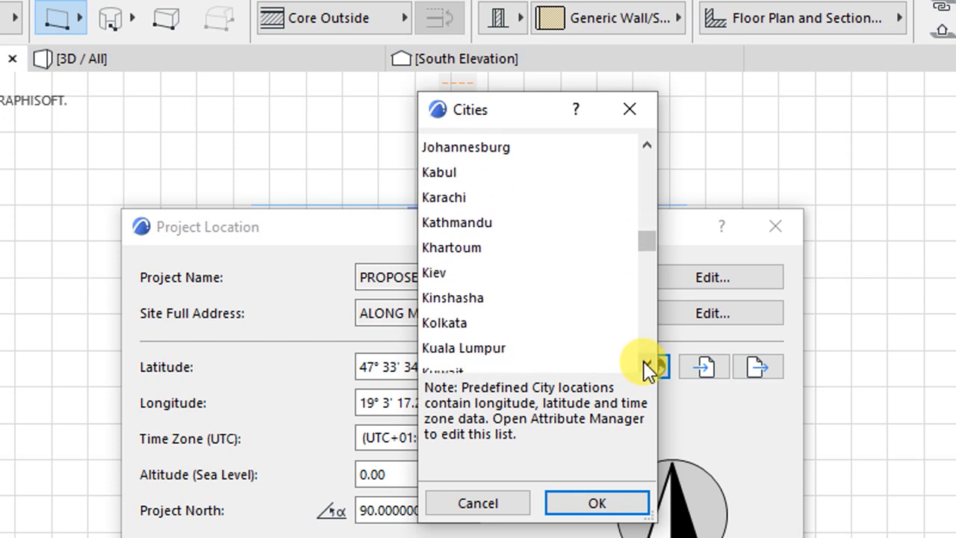
scroll(down, 3)
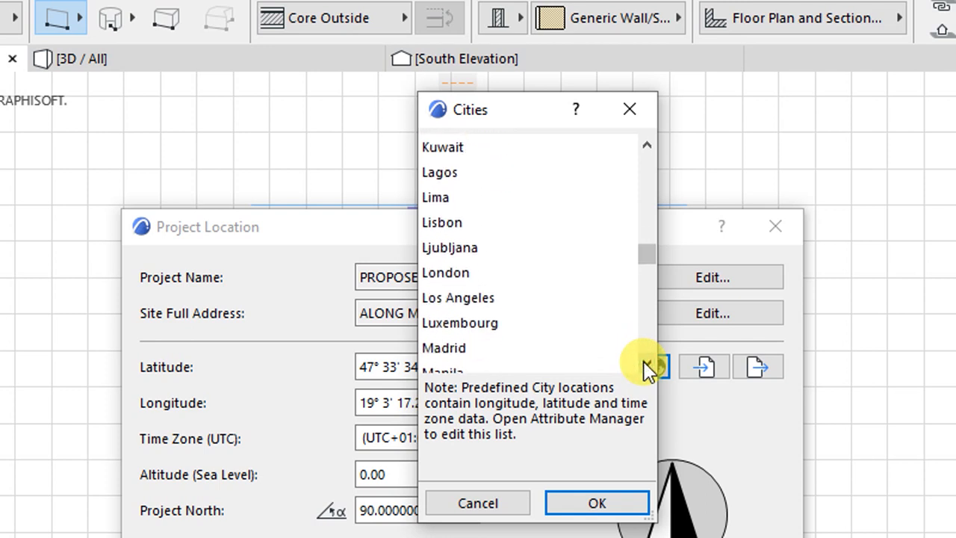
scroll(down, 3)
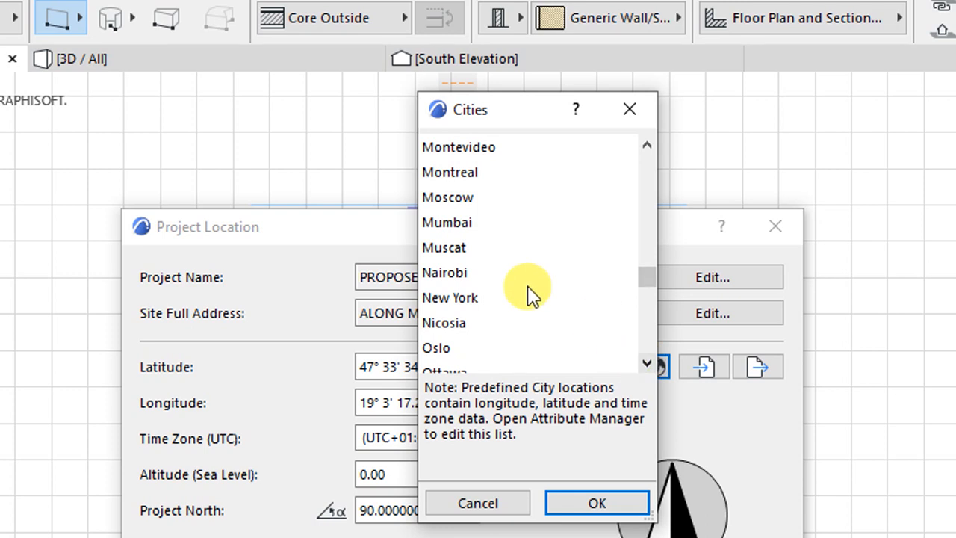
click(445, 271)
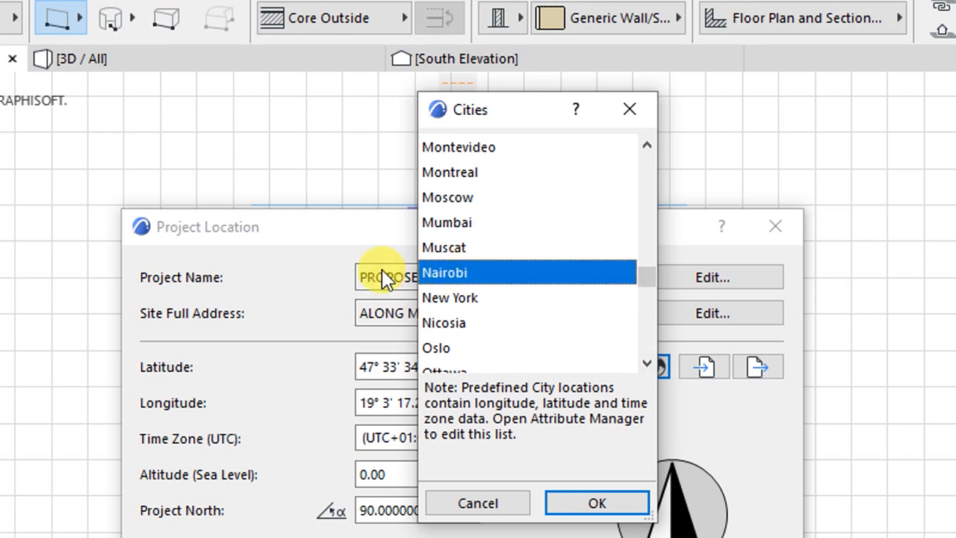
click(596, 502)
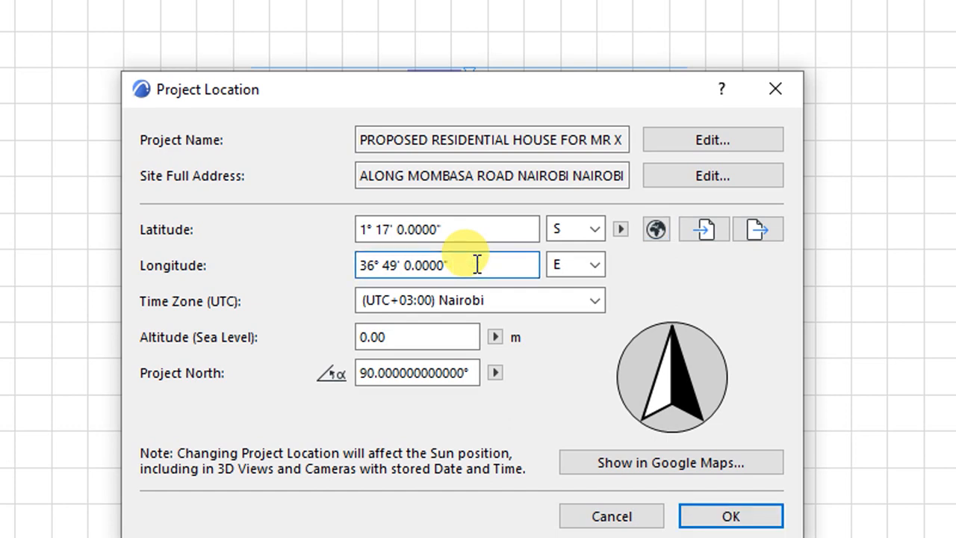
mouse_move(185, 245)
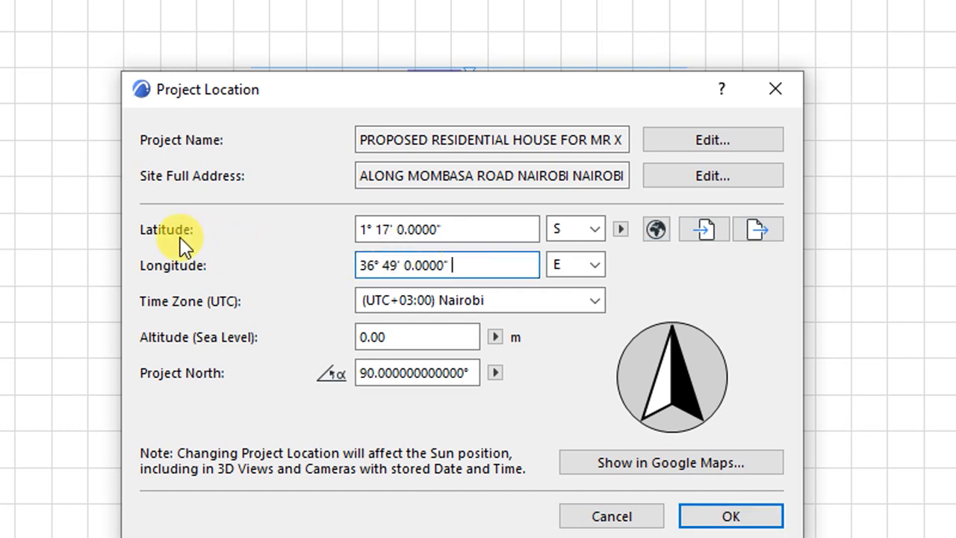
mouse_move(198, 275)
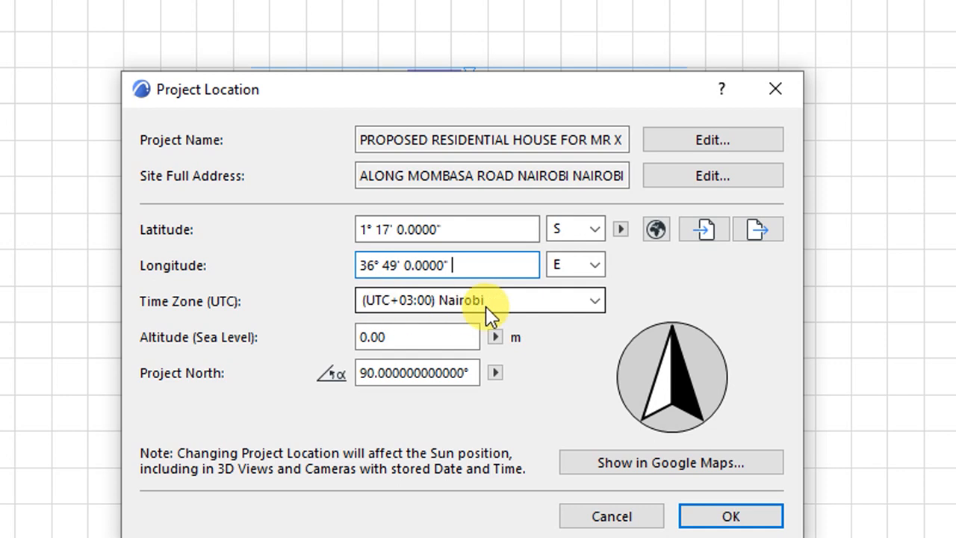
click(478, 300)
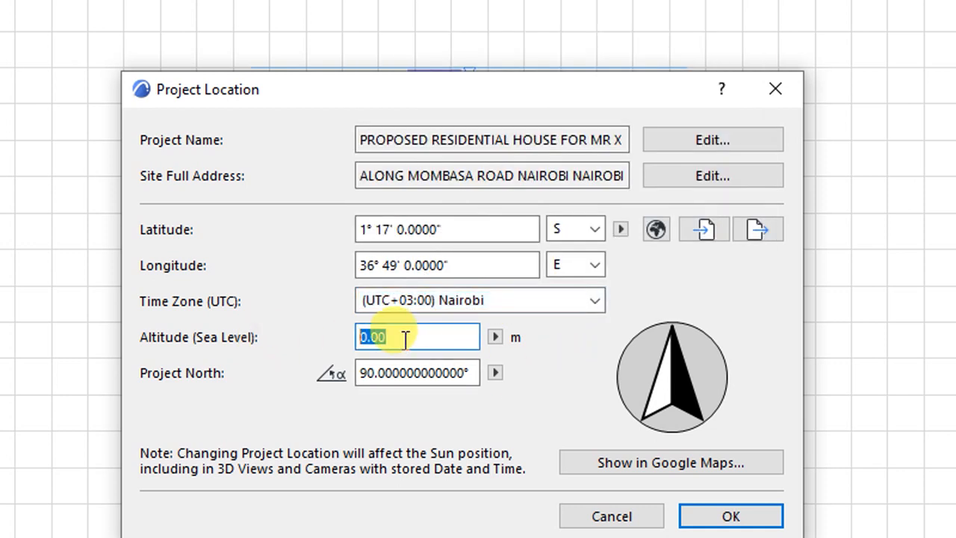
mouse_move(311, 343)
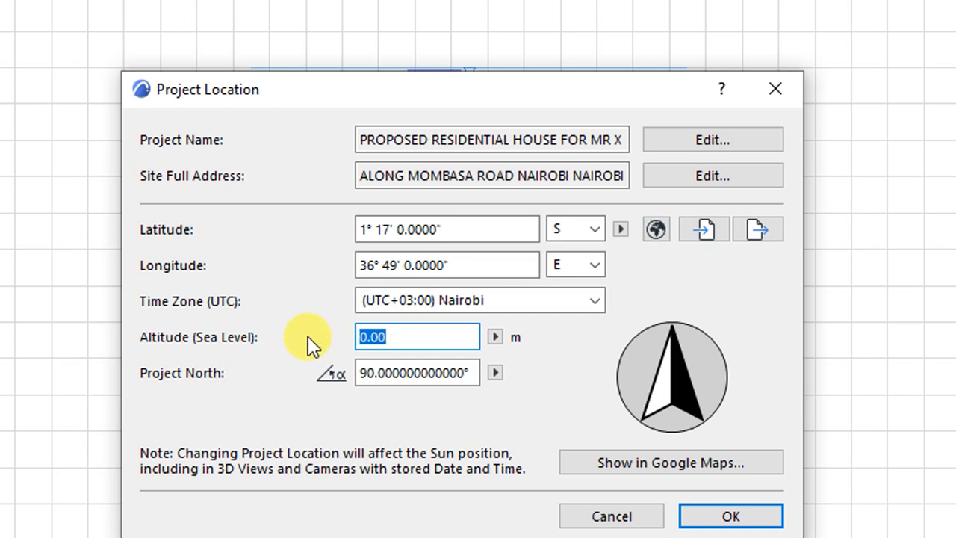
mouse_move(196, 347)
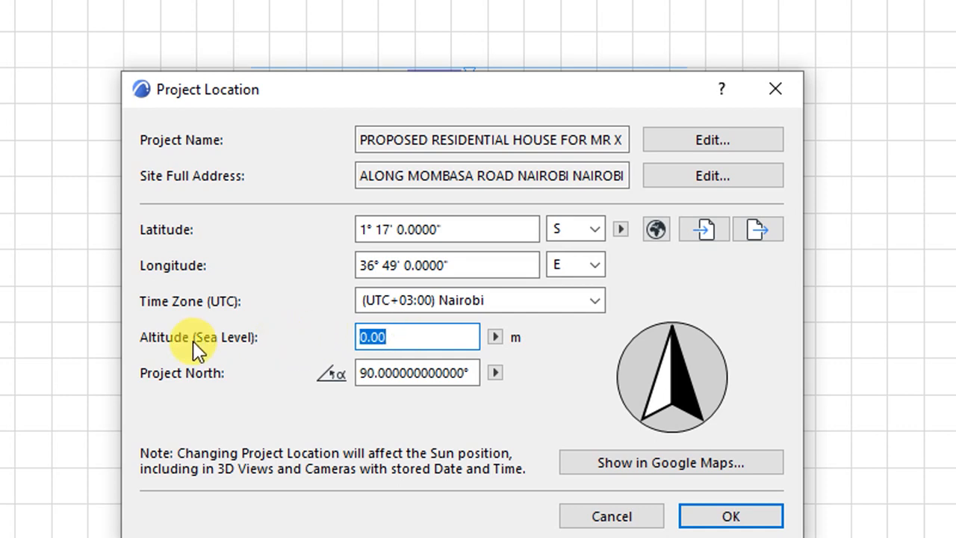
mouse_move(215, 351)
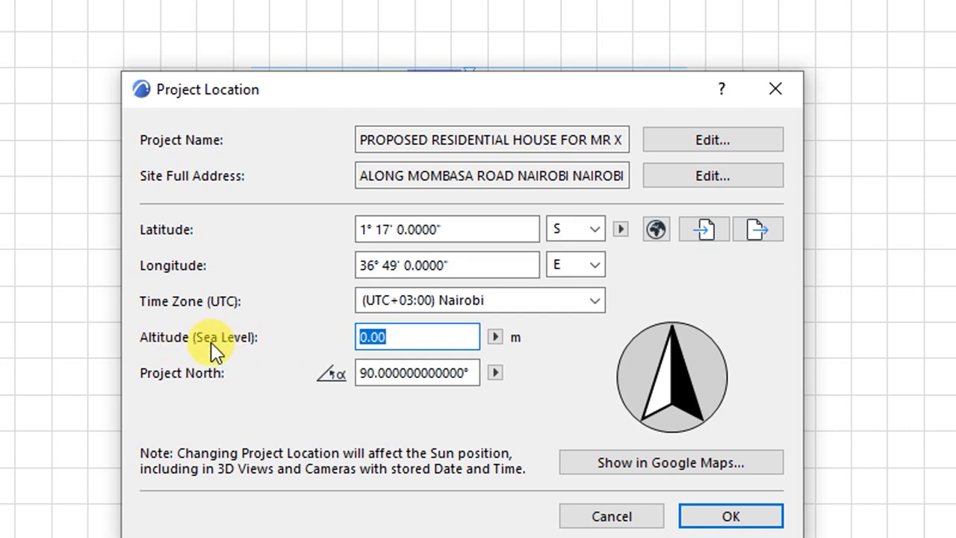
mouse_move(210, 351)
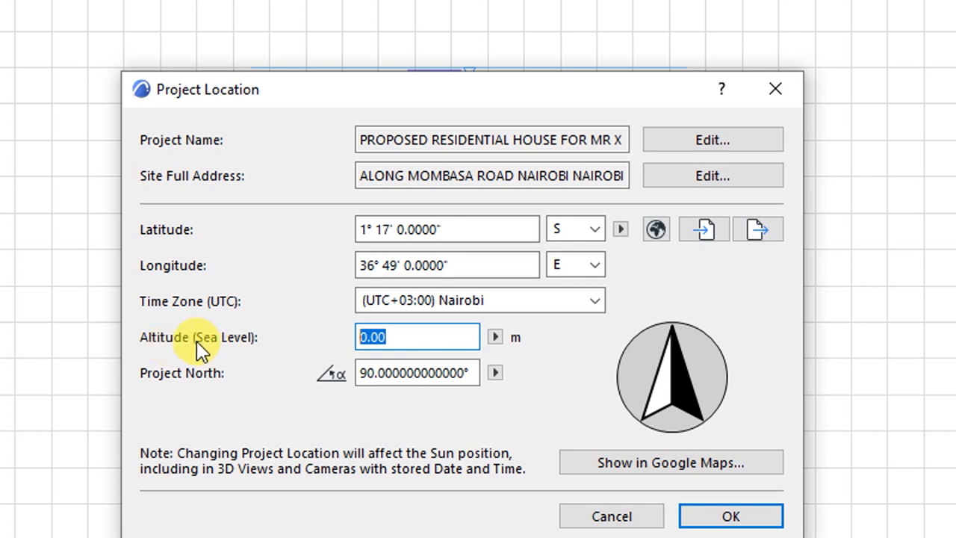